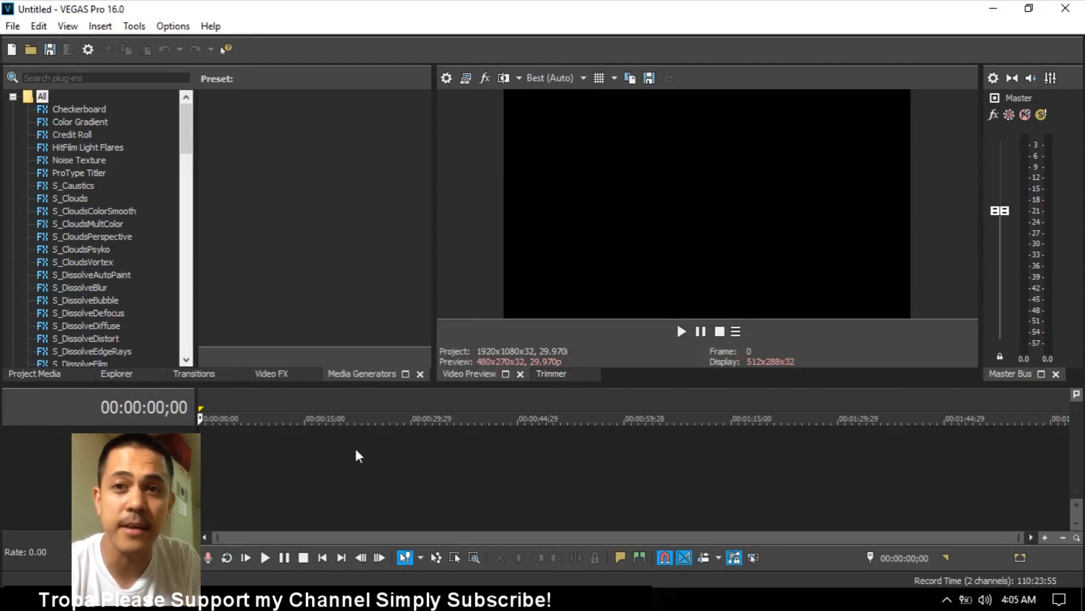
{"action": "mouse_move", "coordinate": [307, 454]}
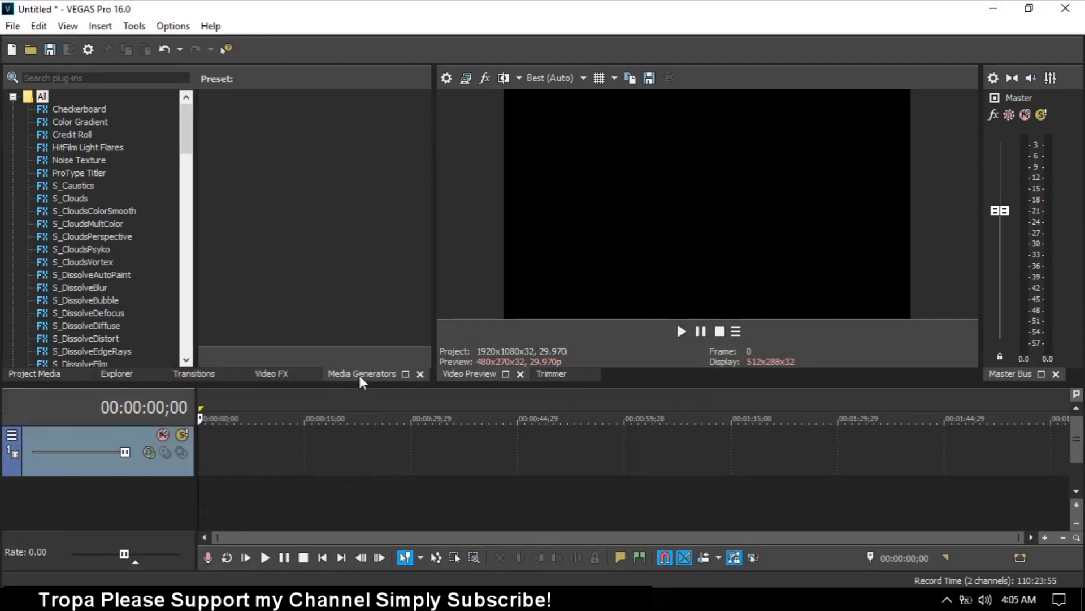
Browse down the Media Generators list after adding the blank video track.
{"action": "scroll", "scroll_direction": "down", "scroll_amount": 3}
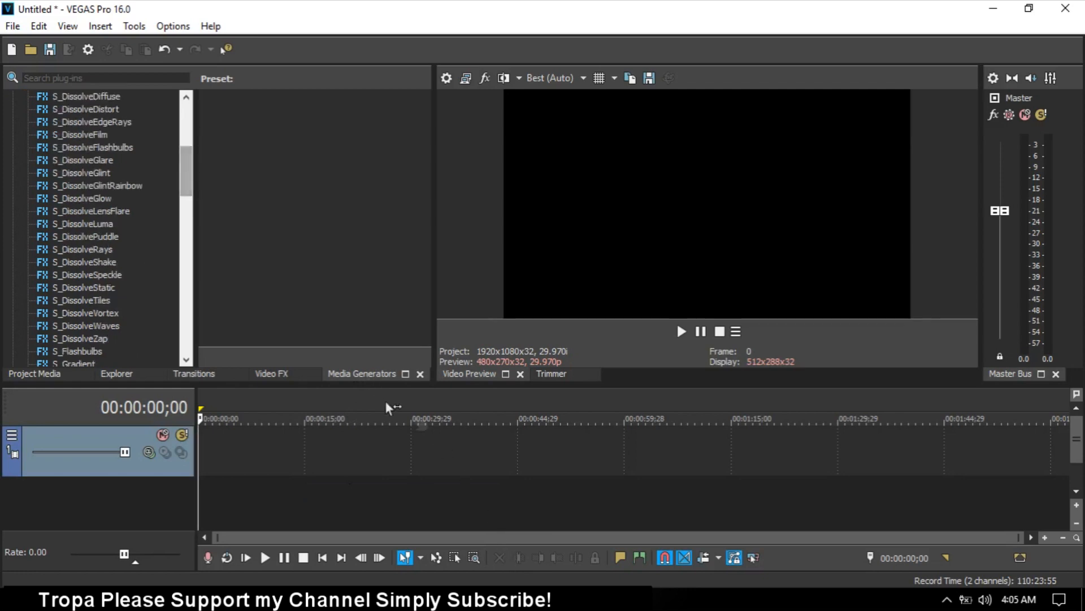
{"action": "mouse_move", "coordinate": [212, 182]}
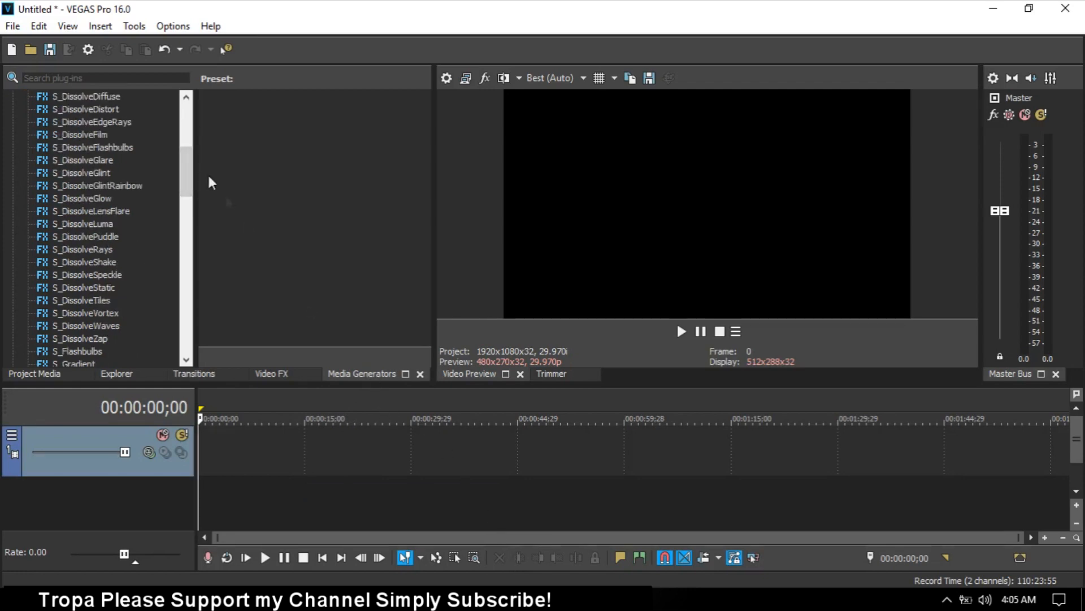
{"action": "scroll", "scroll_direction": "down", "scroll_amount": 3}
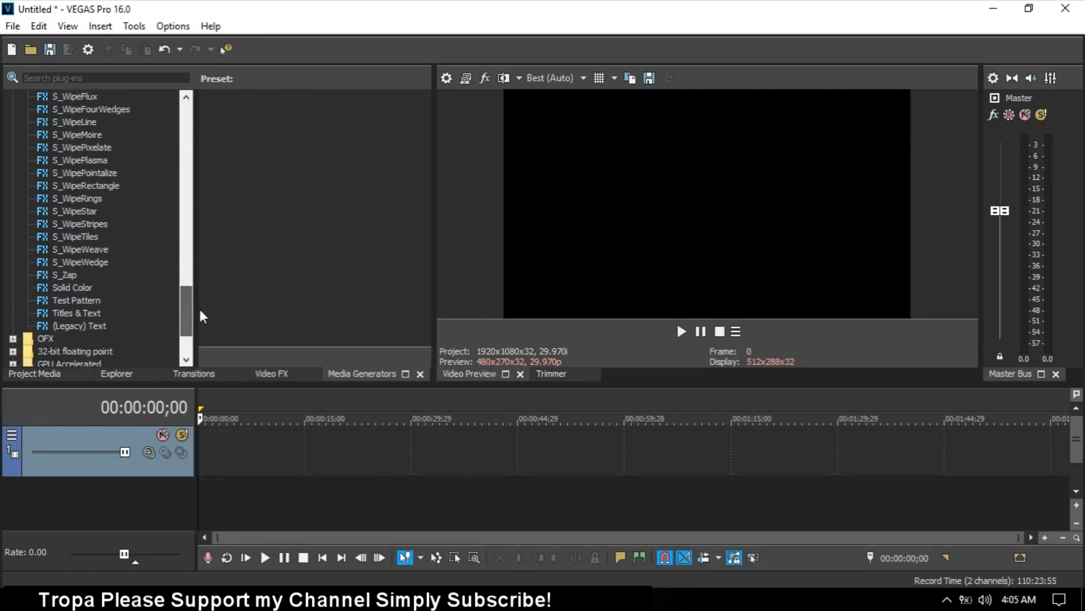
Add a Black Solid Color generator clip to the timeline.
{"action": "left_click", "coordinate": [73, 287]}
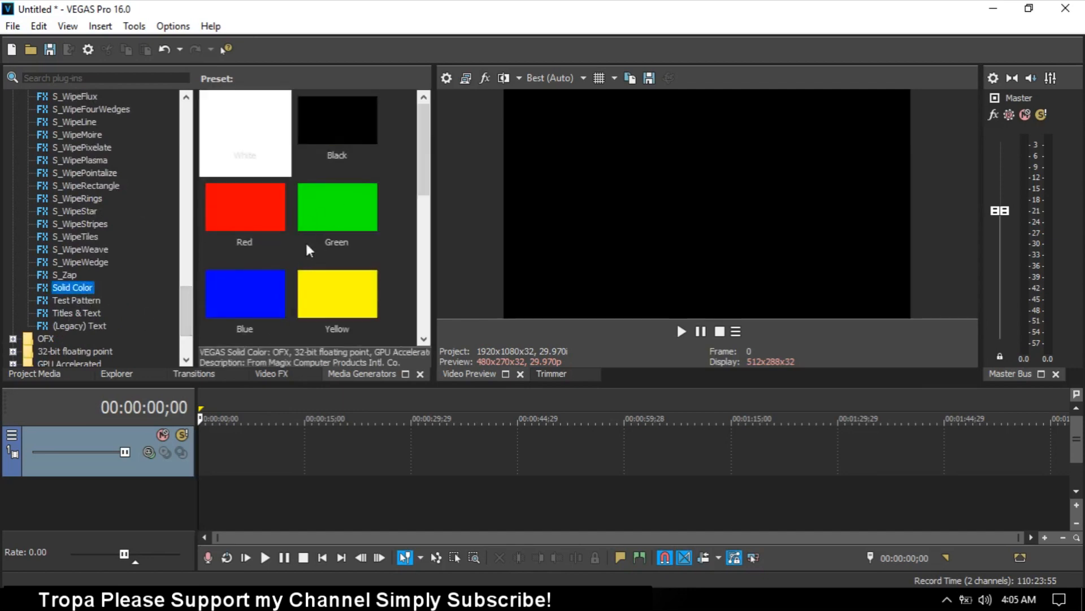
{"action": "left_click", "coordinate": [337, 206]}
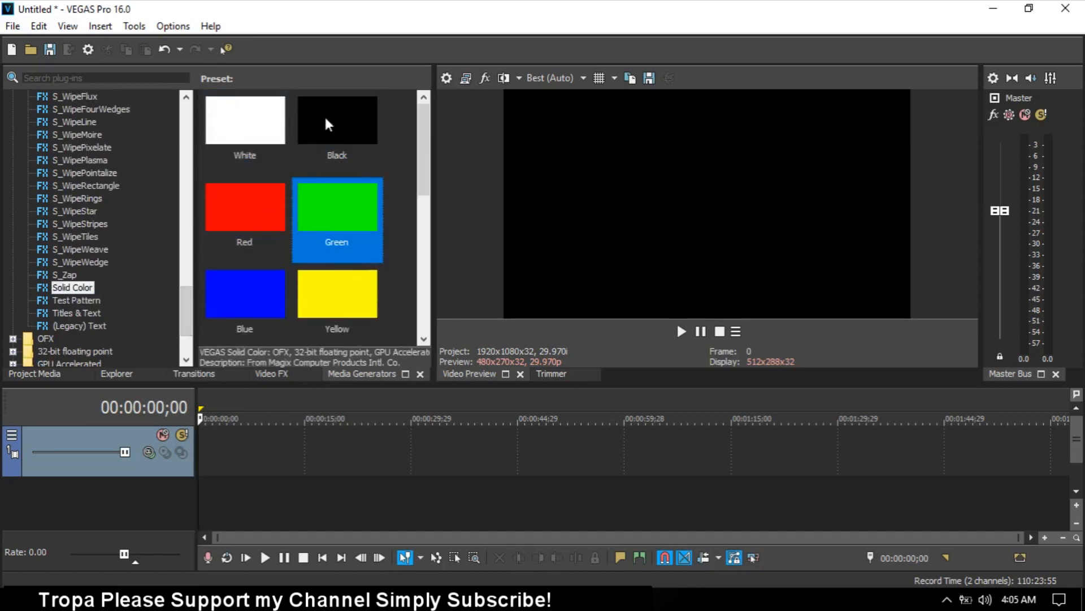
{"action": "left_click", "coordinate": [337, 119]}
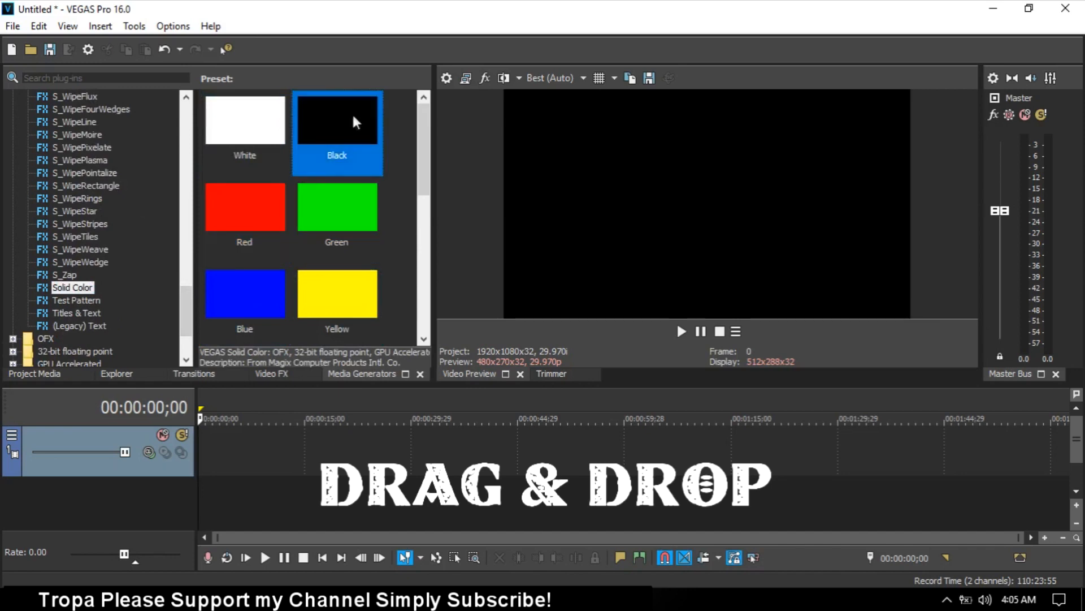
{"action": "double_click", "coordinate": [337, 134]}
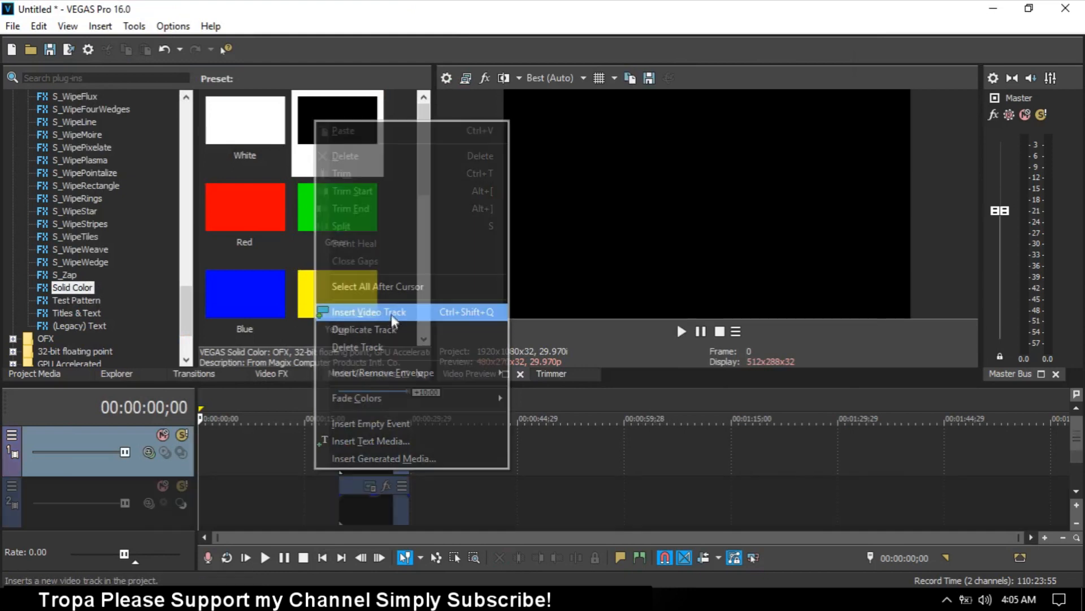
Insert a second video track above the black clip and return up the generator list.
{"action": "left_click", "coordinate": [368, 312]}
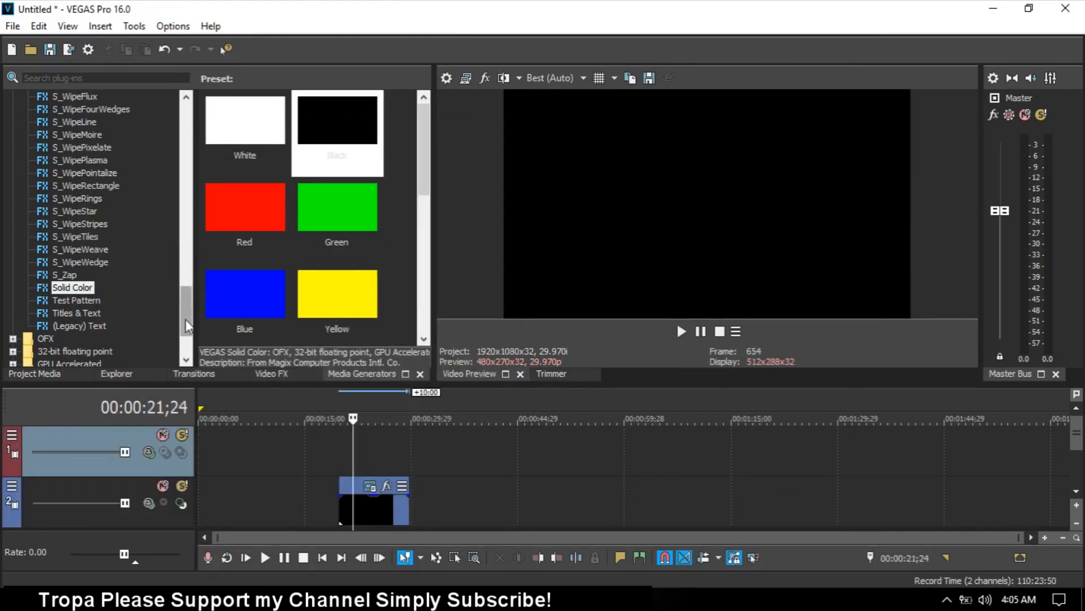
{"action": "scroll", "scroll_direction": "up", "scroll_amount": 3}
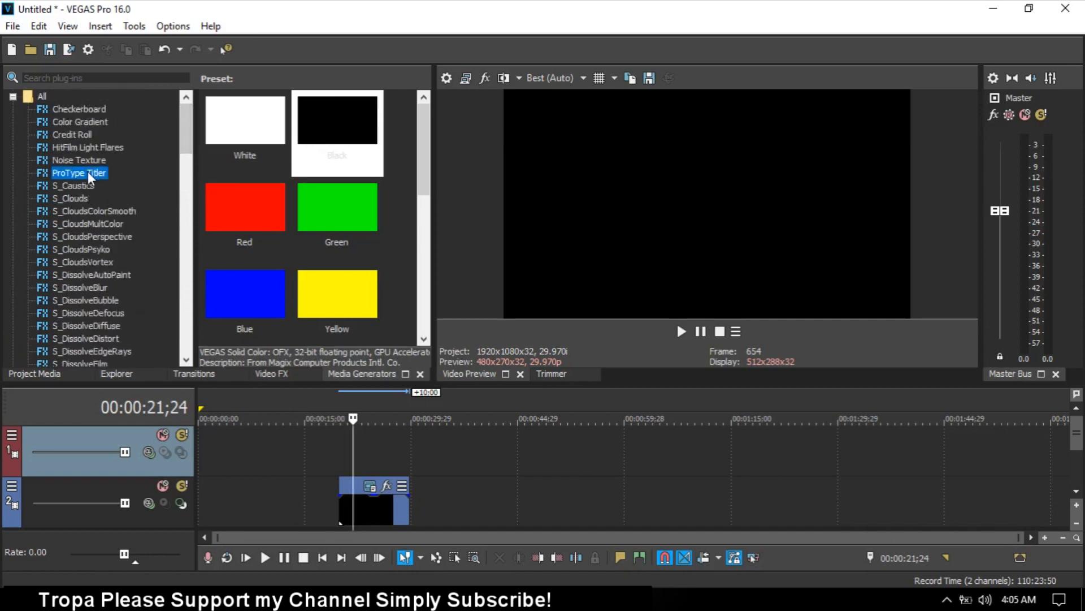
Show the ProType Titler presets and select Empty, then Near Baseline.
{"action": "left_click", "coordinate": [79, 172]}
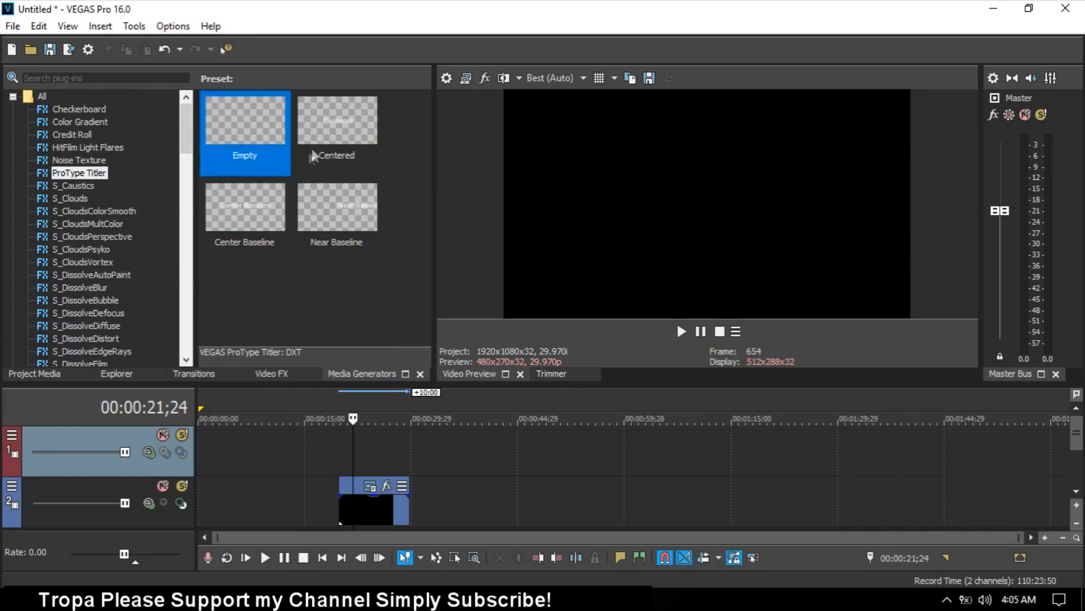
{"action": "mouse_move", "coordinate": [255, 144]}
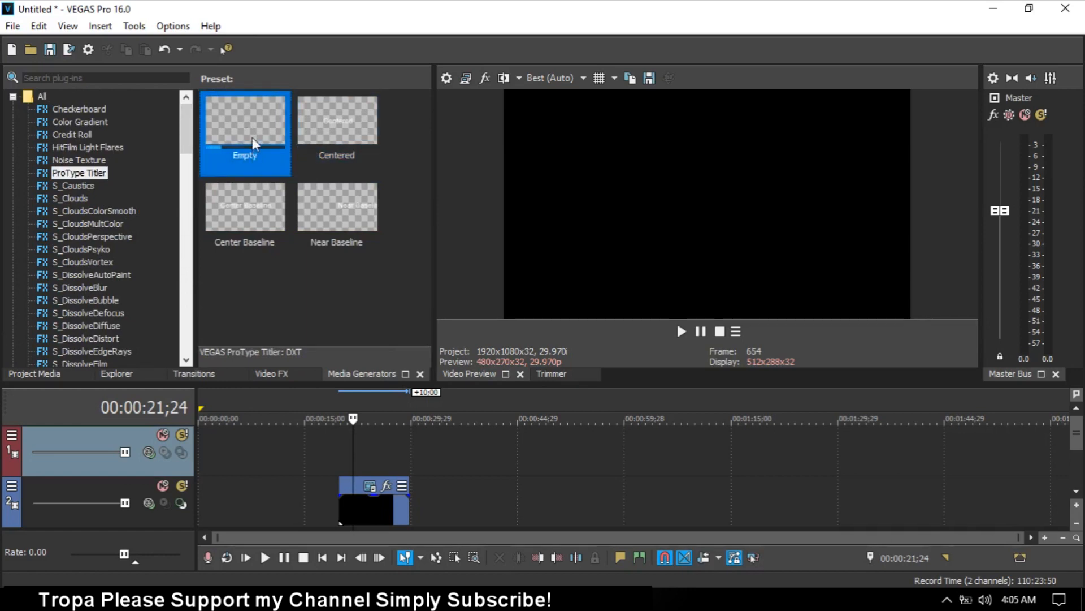
{"action": "left_click", "coordinate": [337, 208]}
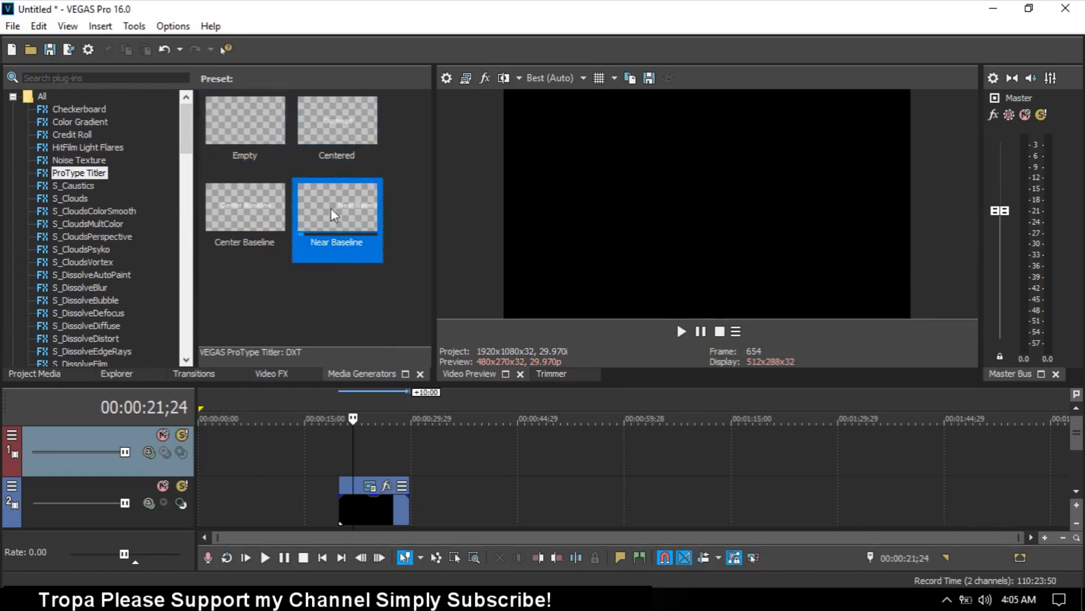
{"action": "left_click", "coordinate": [244, 215]}
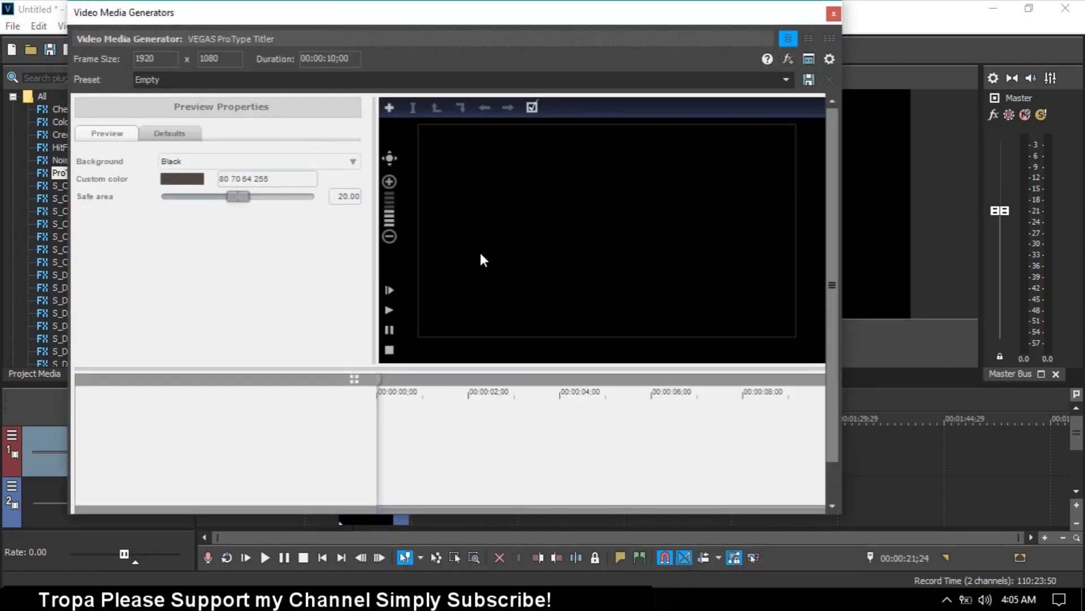
{"action": "mouse_move", "coordinate": [619, 236]}
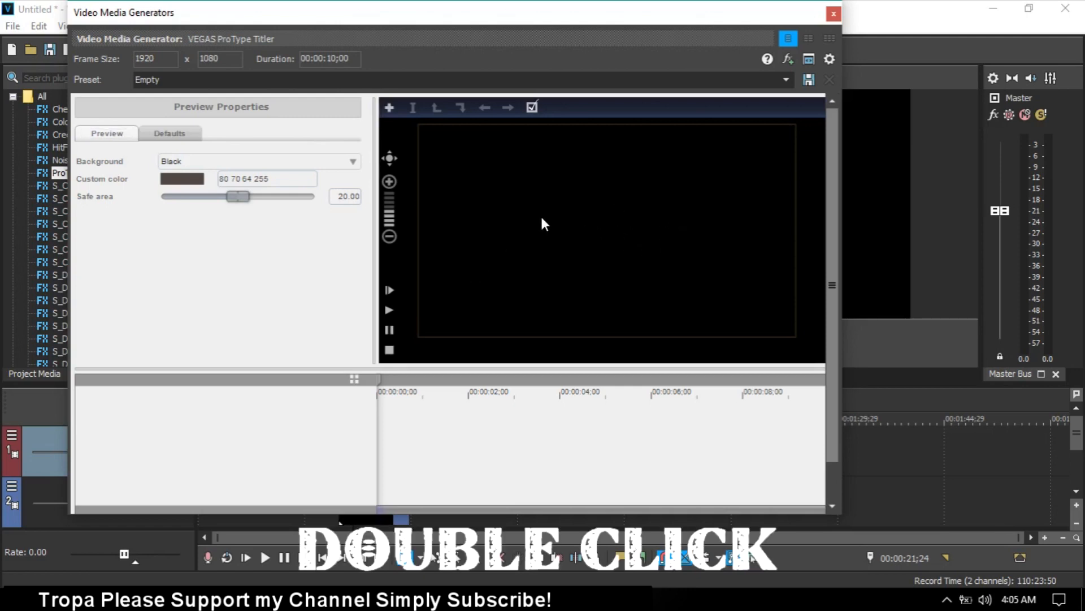
Replace the sample text with 'TYPE WRITING EFFECT USING SONY VEGAS PRO'.
{"action": "double_click", "coordinate": [541, 224]}
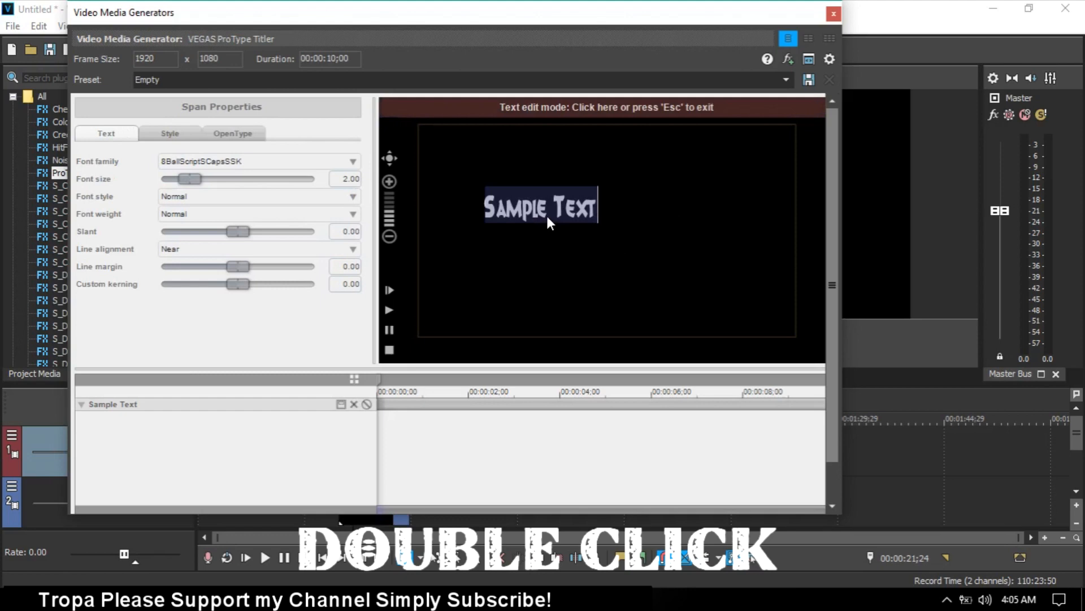
{"action": "type", "text": "TY"}
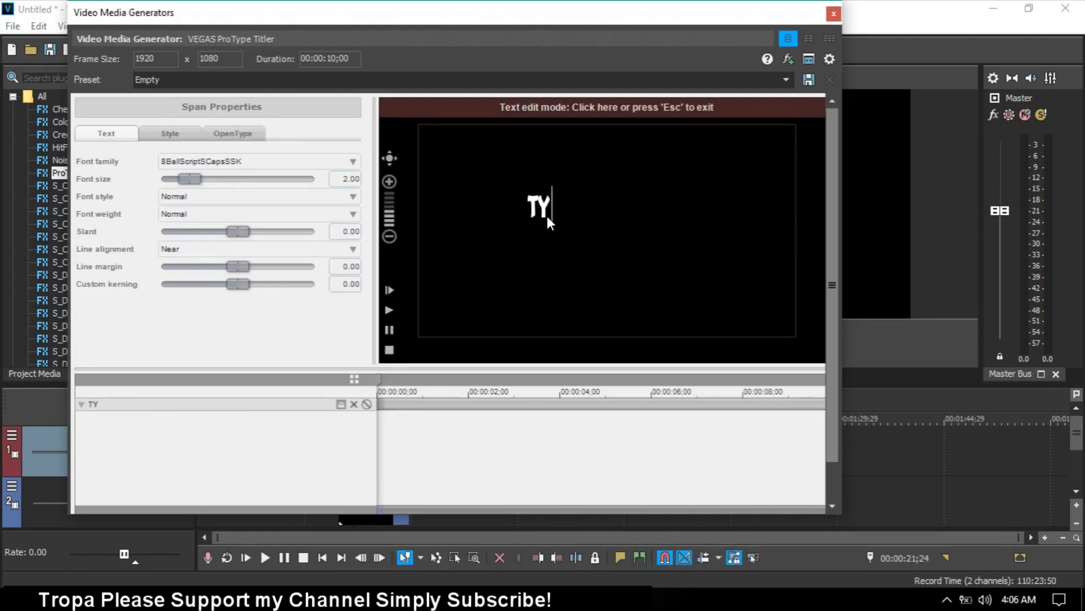
{"action": "type", "text": "PE WR"}
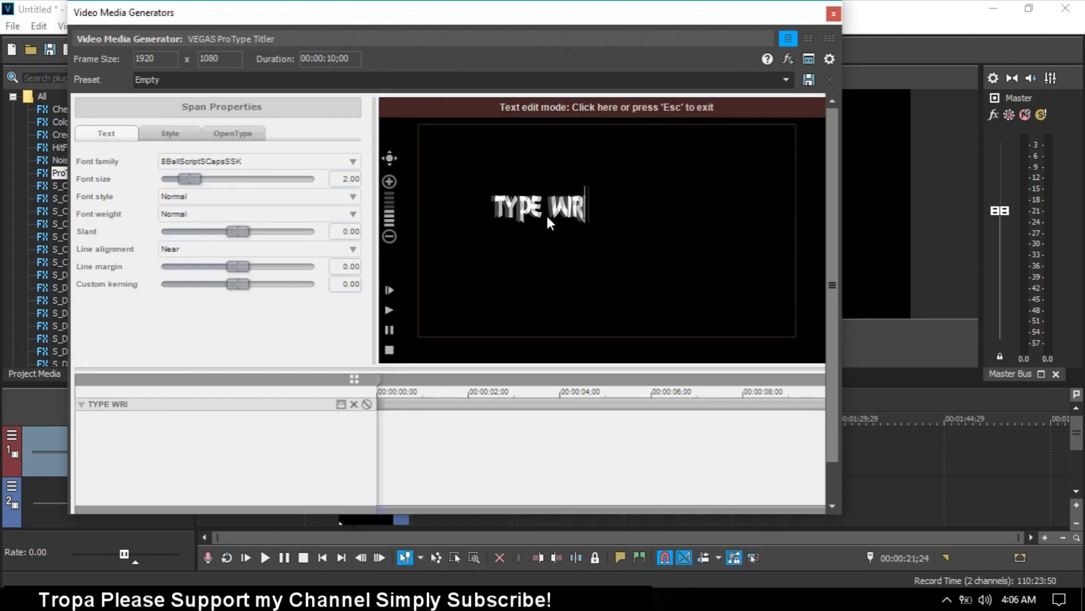
{"action": "type", "text": "ITING E"}
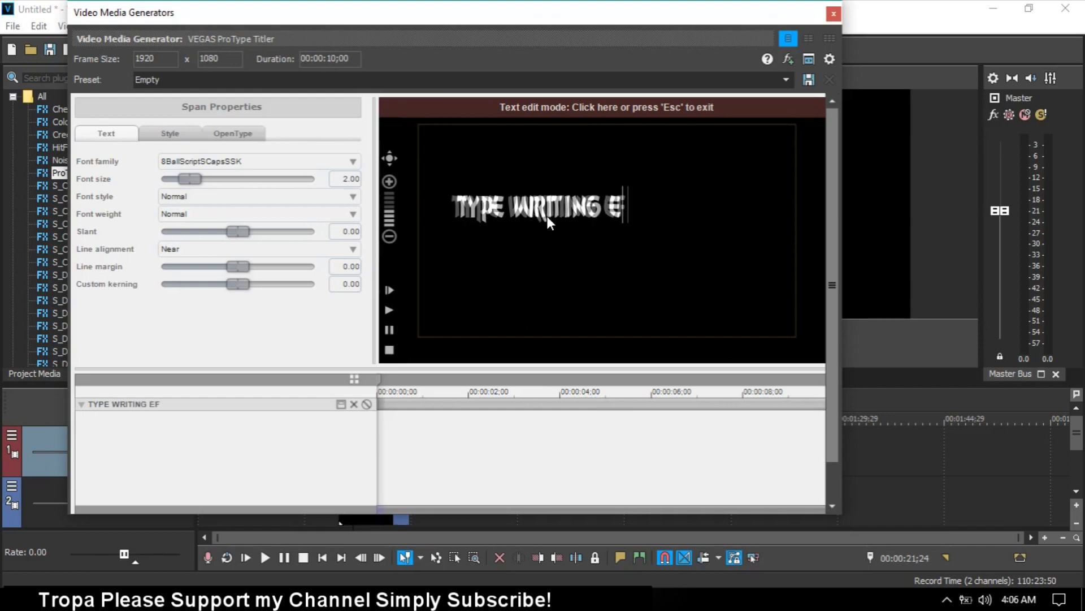
{"action": "type", "text": "FFECT"}
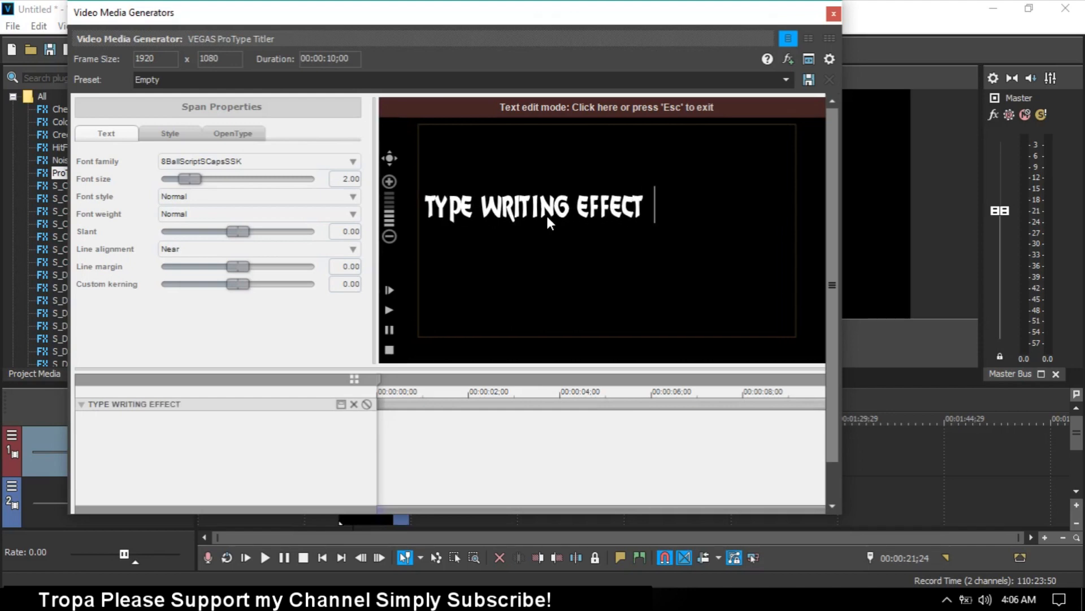
{"action": "type", "text": "USING"}
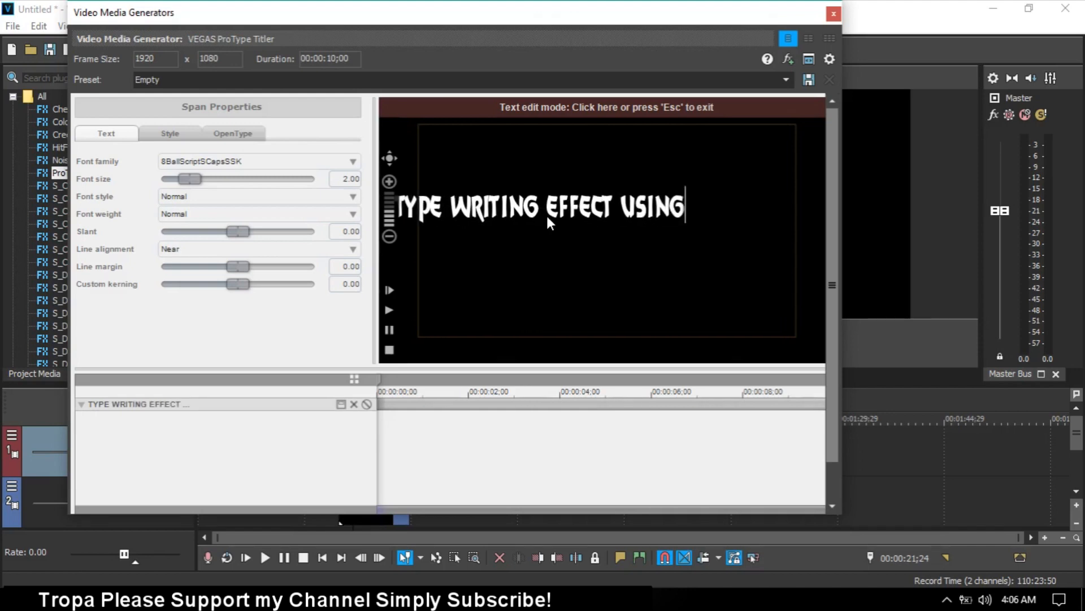
{"action": "type", "text": "SONY"}
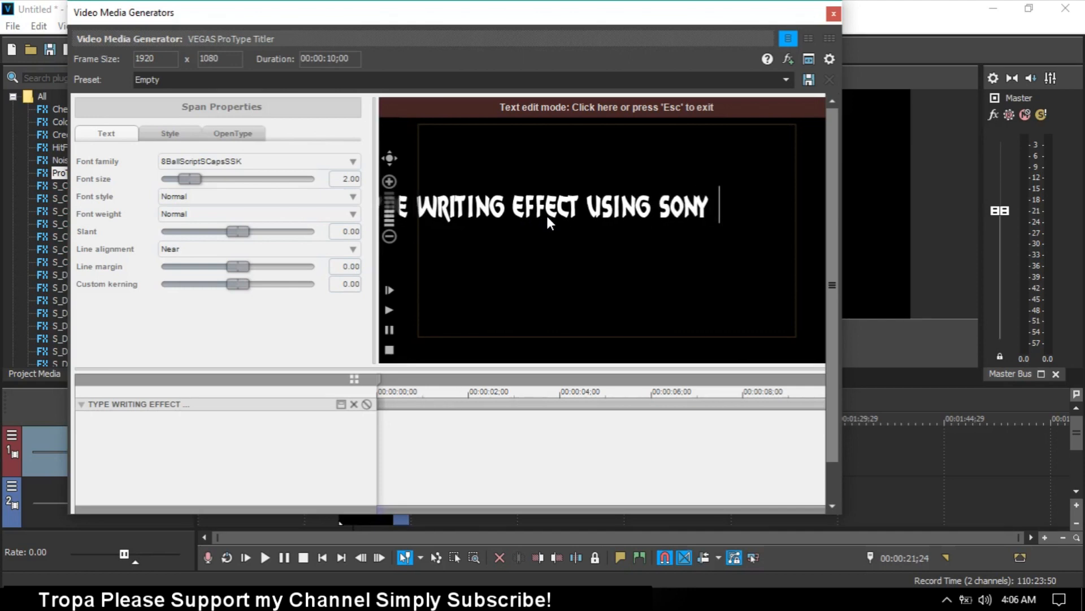
{"action": "type", "text": "VEGAS PRO"}
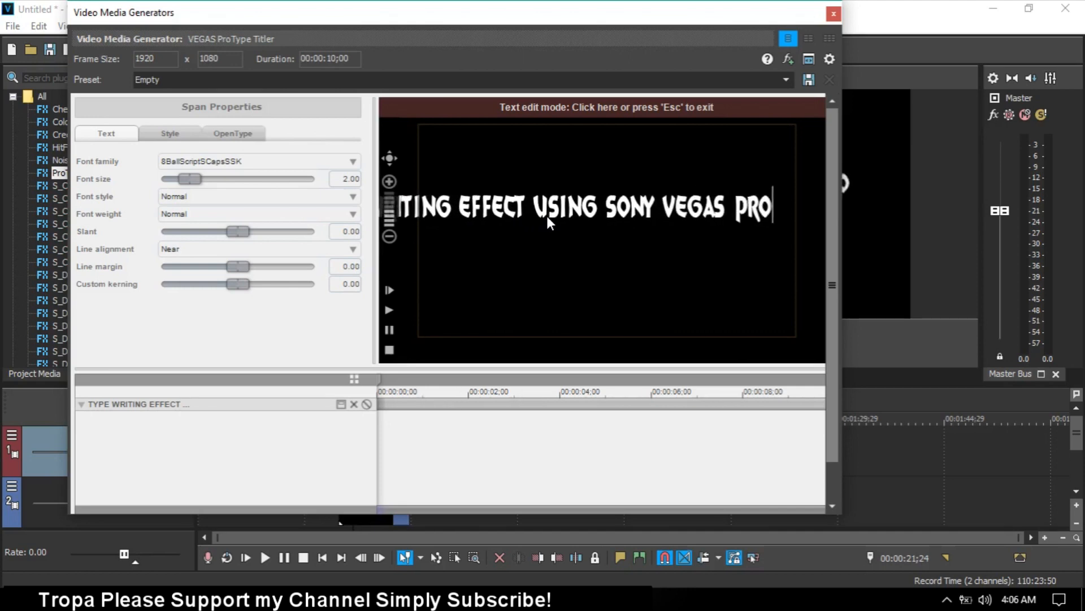
{"action": "mouse_move", "coordinate": [756, 252]}
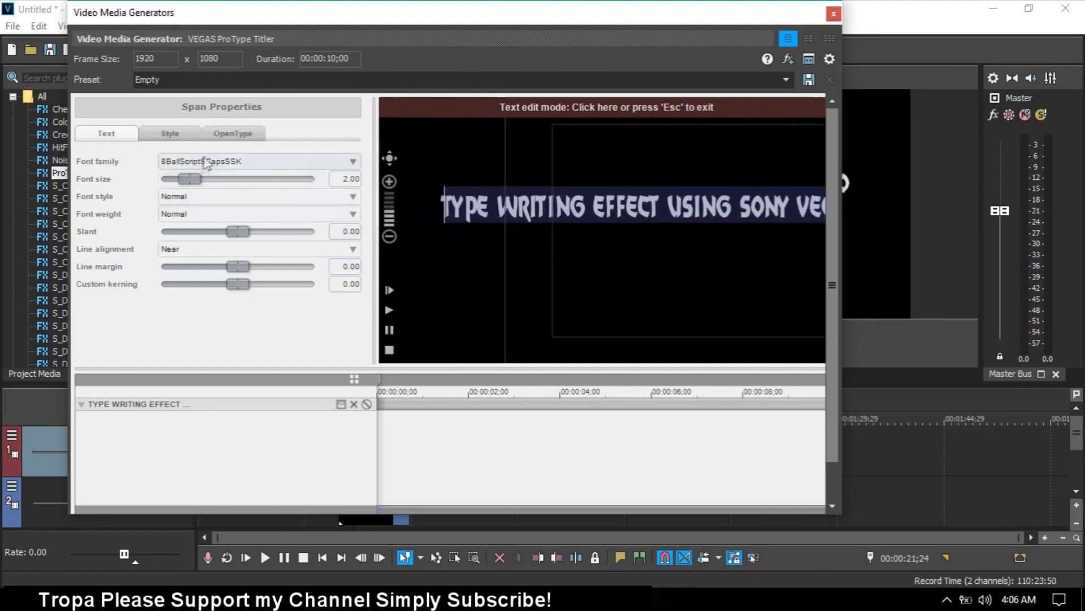
Change the title font to Arial.
{"action": "left_click", "coordinate": [351, 161]}
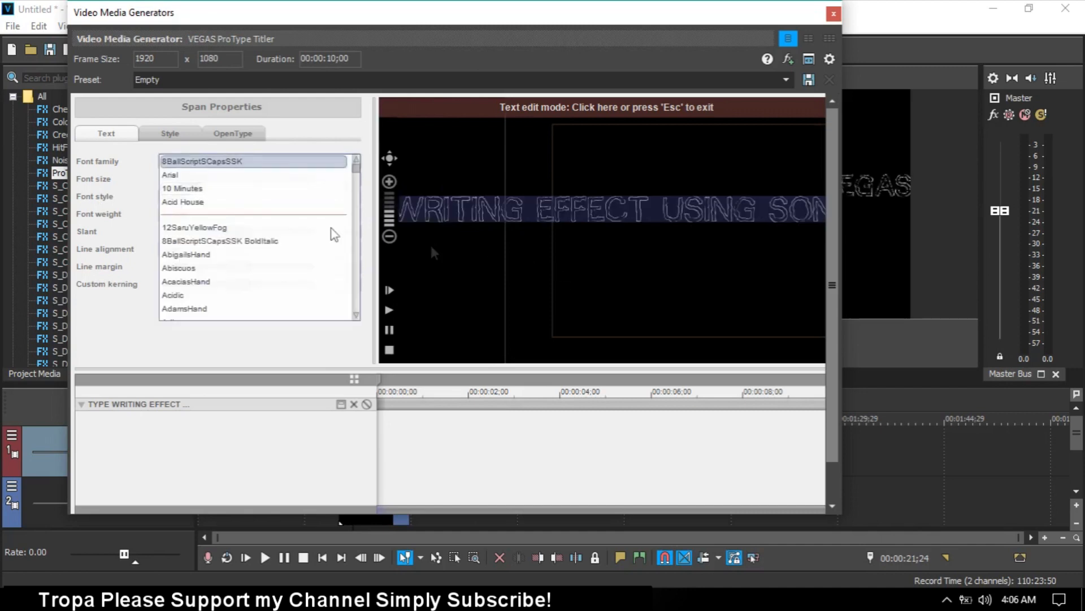
{"action": "left_click", "coordinate": [169, 174]}
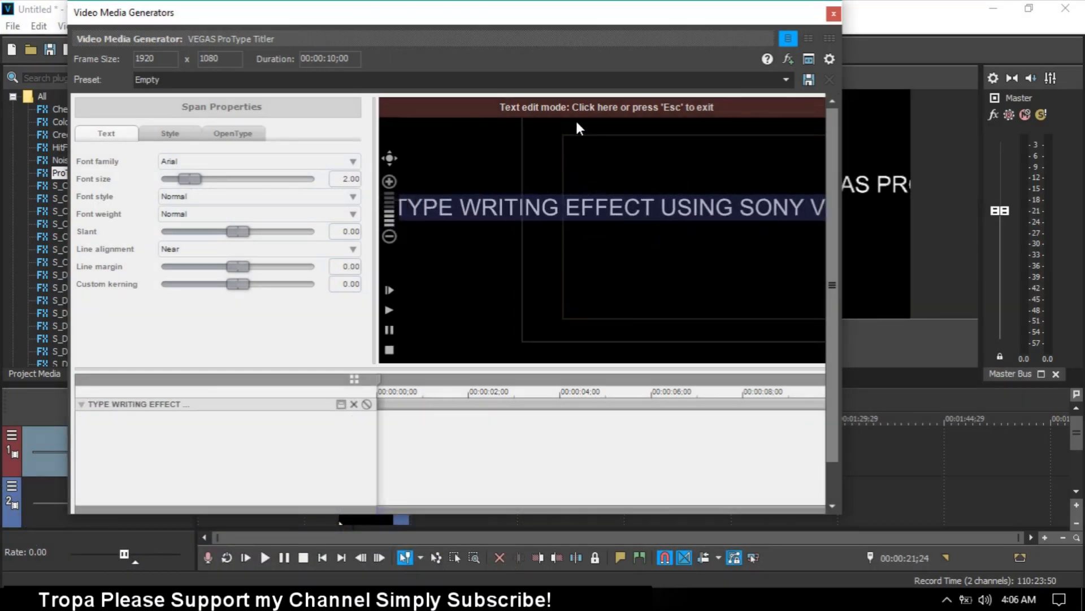
{"action": "mouse_move", "coordinate": [521, 117]}
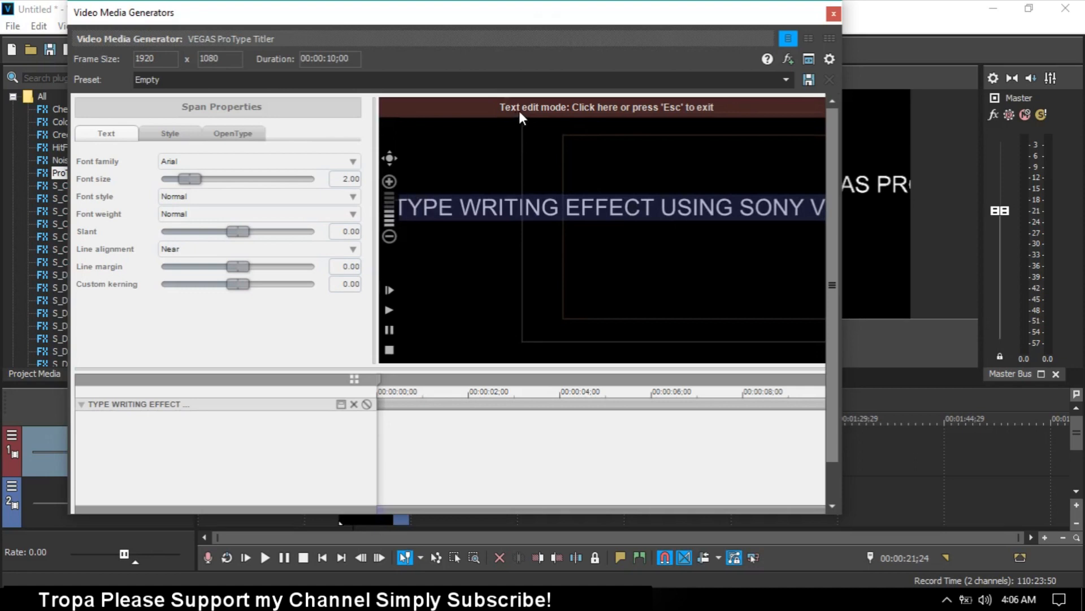
{"action": "left_click", "coordinate": [169, 133]}
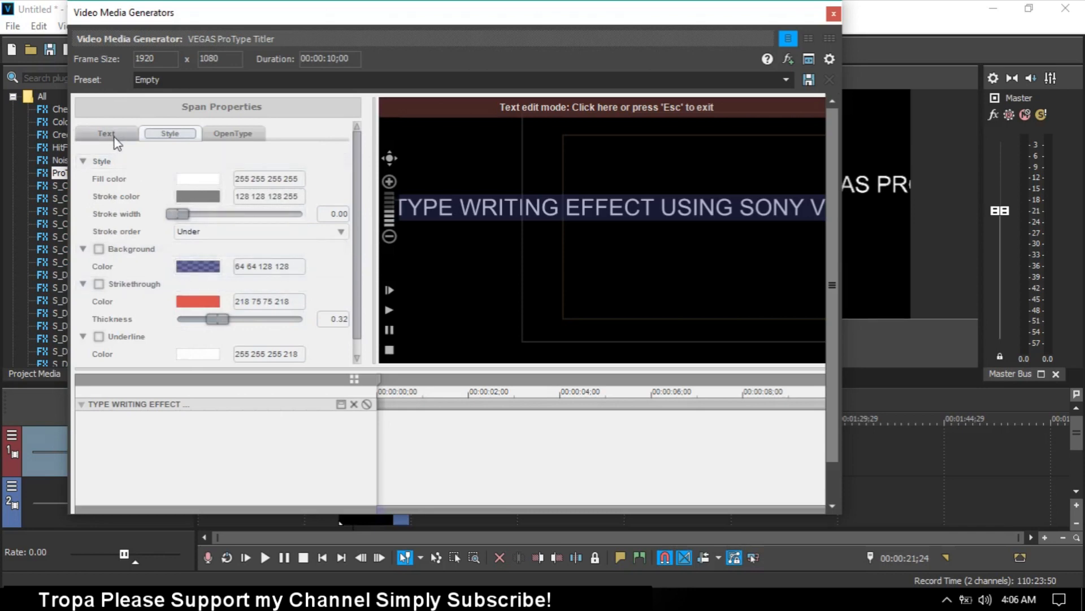
Place the insertion point before 'USING' to break the title onto two lines.
{"action": "left_click", "coordinate": [106, 134]}
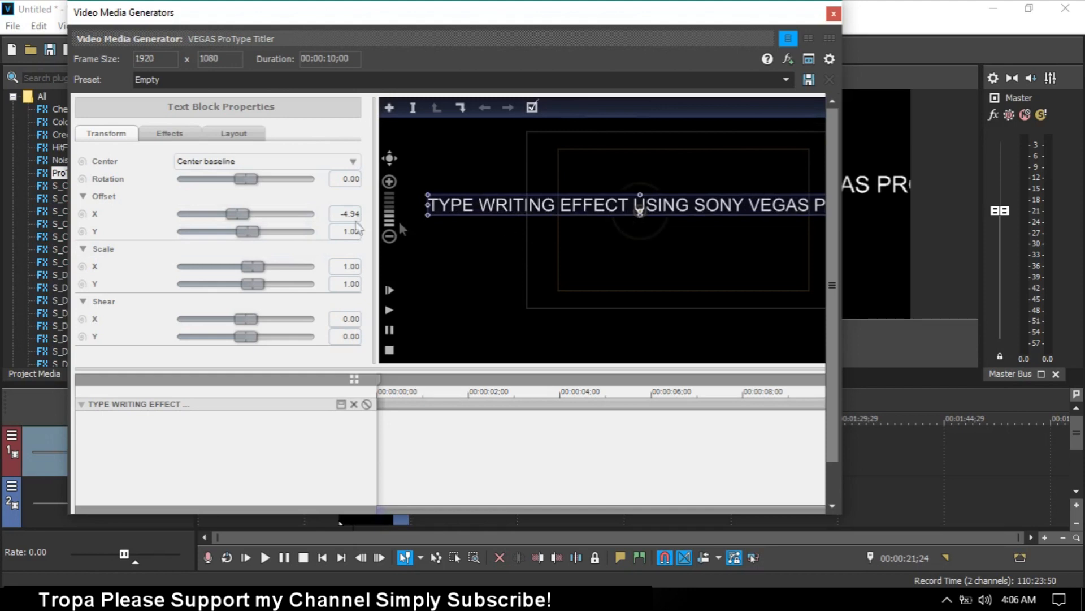
{"action": "left_click", "coordinate": [627, 205]}
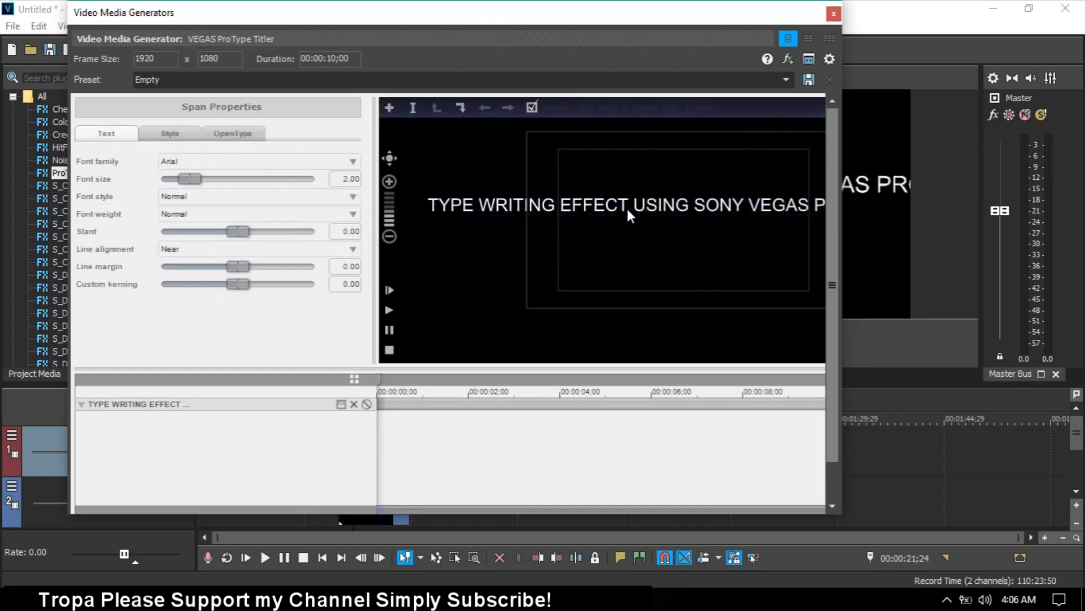
{"action": "left_click", "coordinate": [630, 205]}
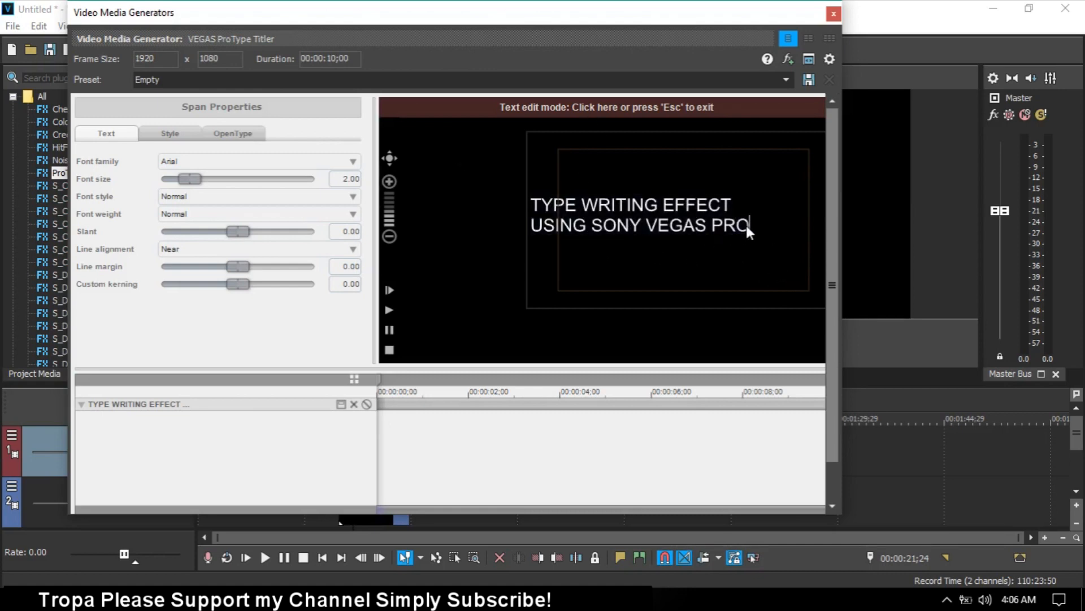
Append '16' to the title, reposition the text block and colour it orange.
{"action": "type", "text": "16"}
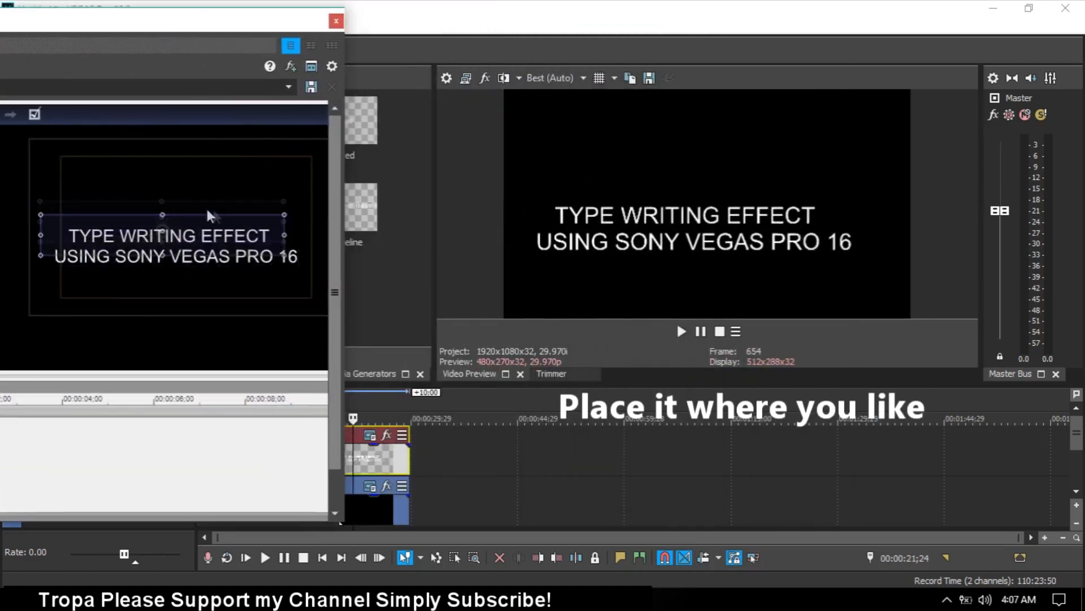
{"action": "left_click_drag", "start_coordinate": [162, 235], "coordinate": [192, 217]}
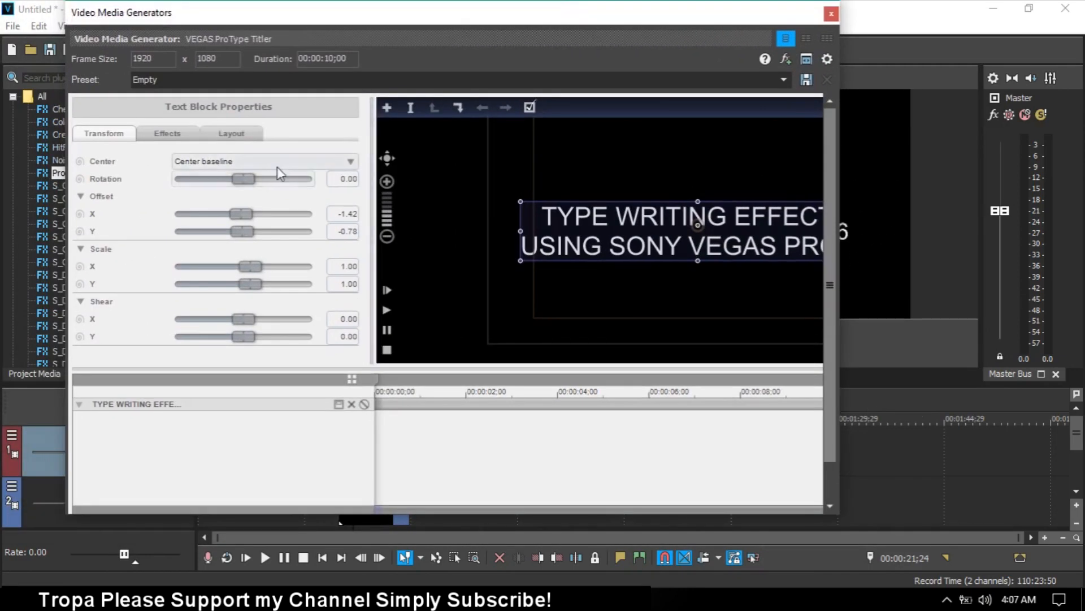
{"action": "left_click", "coordinate": [168, 133]}
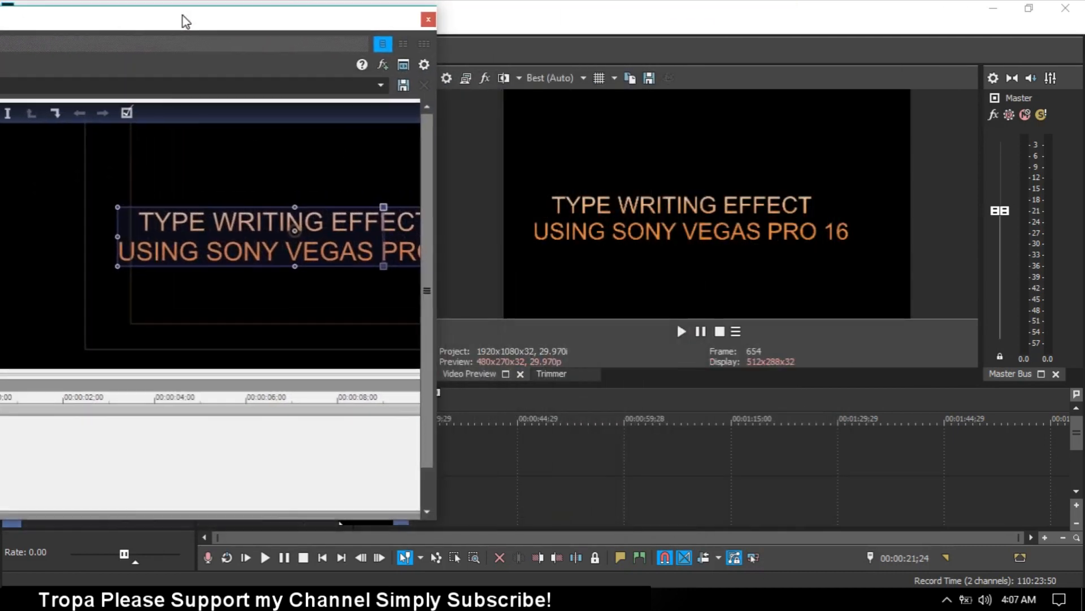
{"action": "mouse_move", "coordinate": [573, 236]}
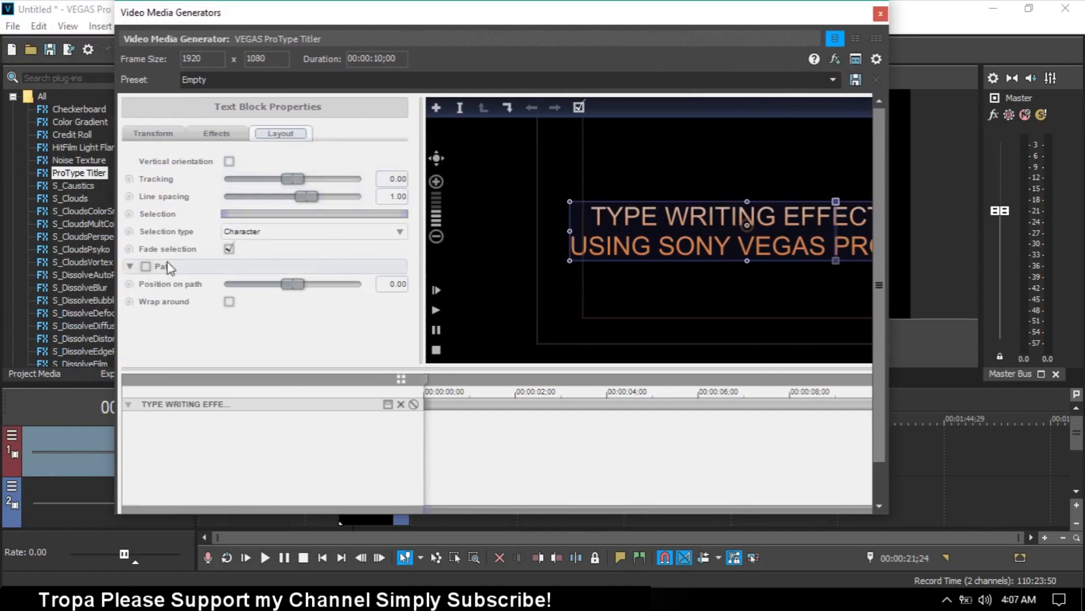
{"action": "mouse_move", "coordinate": [146, 236]}
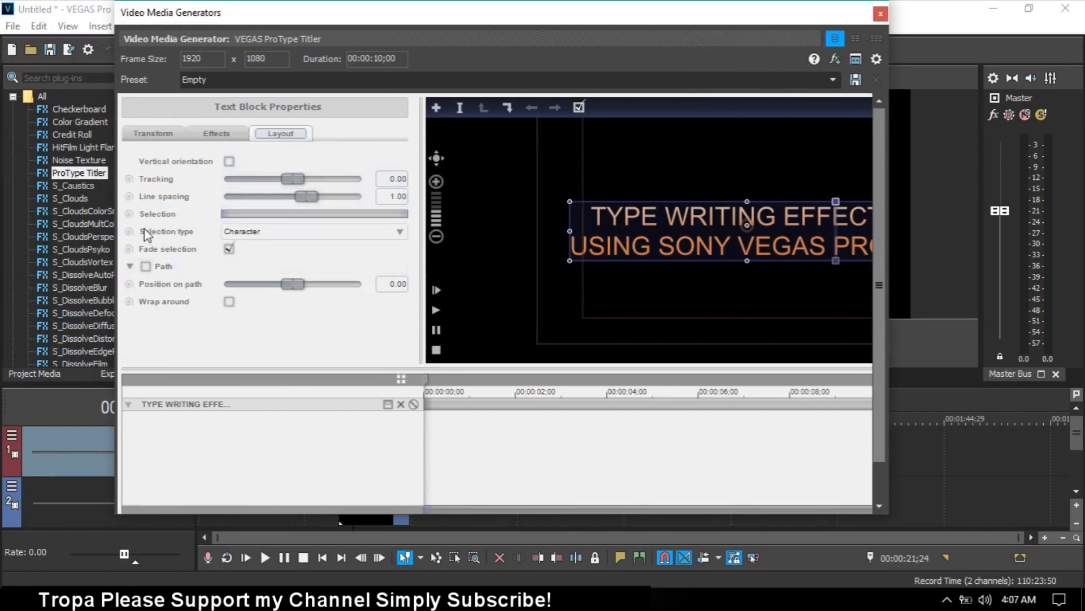
Enable keyframing for Selection with Fade selection turned off.
{"action": "left_click", "coordinate": [129, 213]}
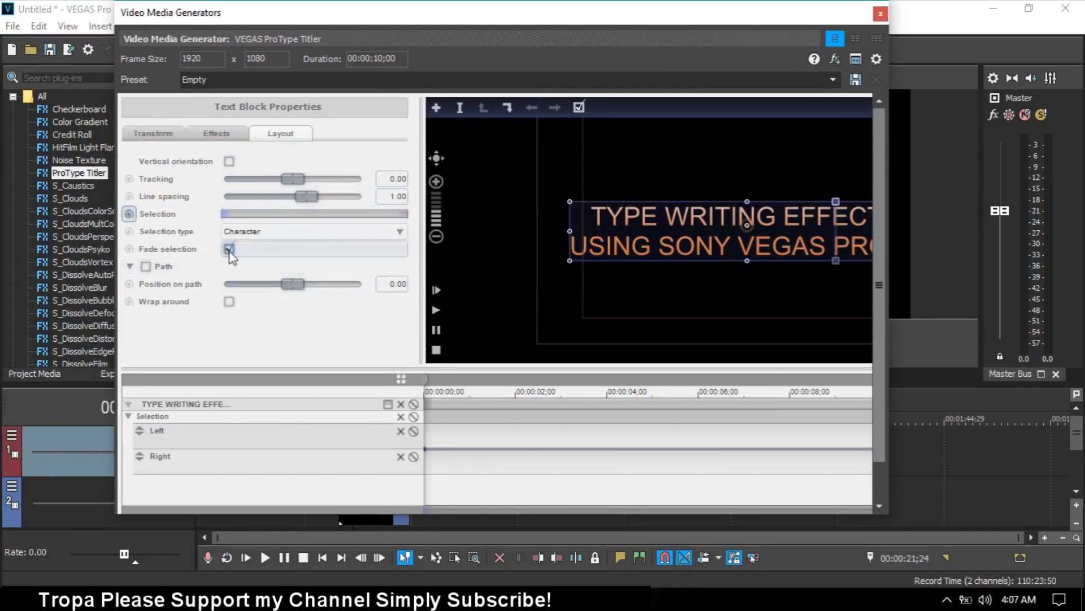
{"action": "left_click", "coordinate": [229, 248]}
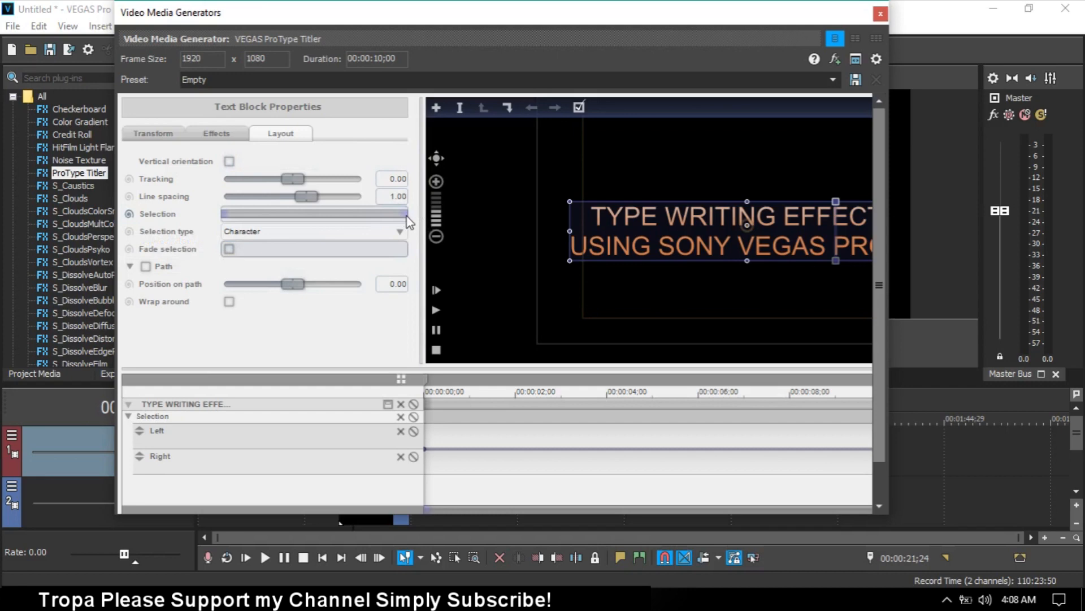
Drag the Selection range down until no title characters are visible.
{"action": "left_click_drag", "start_coordinate": [405, 215], "coordinate": [355, 215]}
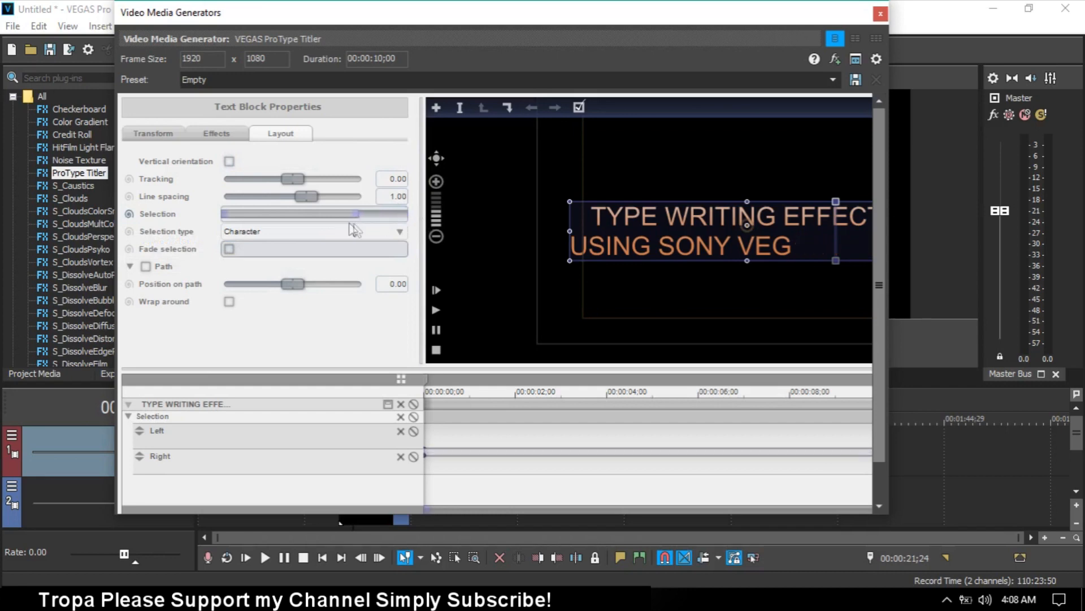
{"action": "left_click_drag", "start_coordinate": [353, 214], "coordinate": [333, 214]}
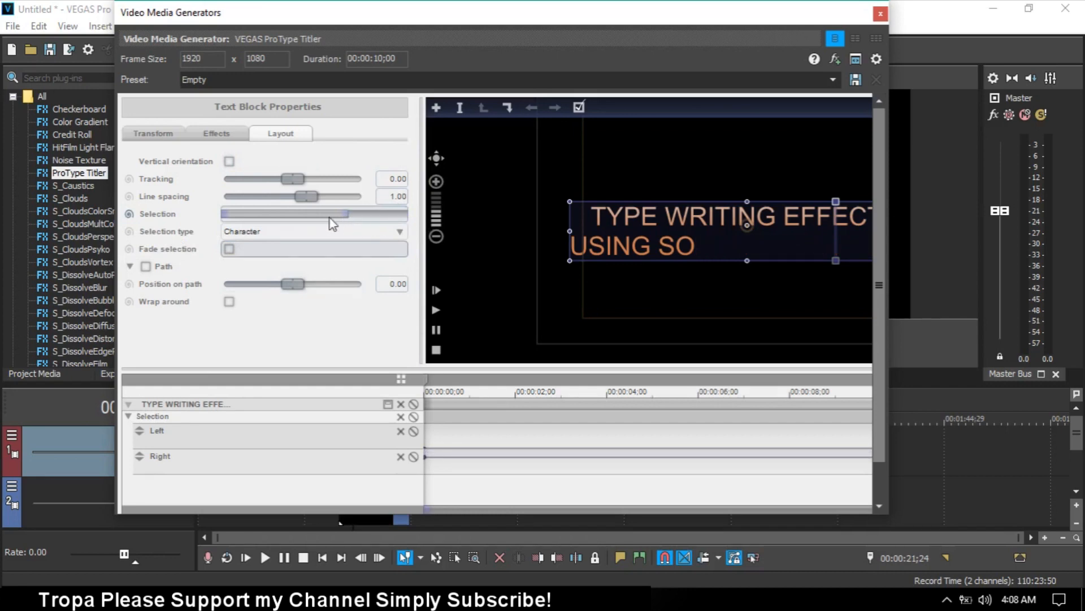
{"action": "left_click_drag", "start_coordinate": [332, 215], "coordinate": [298, 215]}
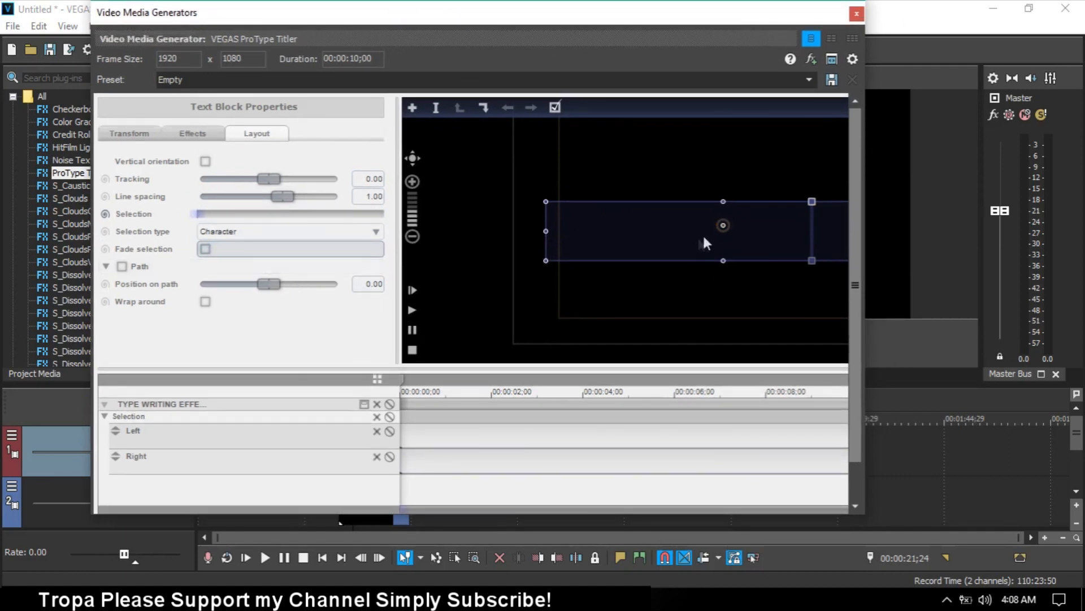
{"action": "mouse_move", "coordinate": [418, 347]}
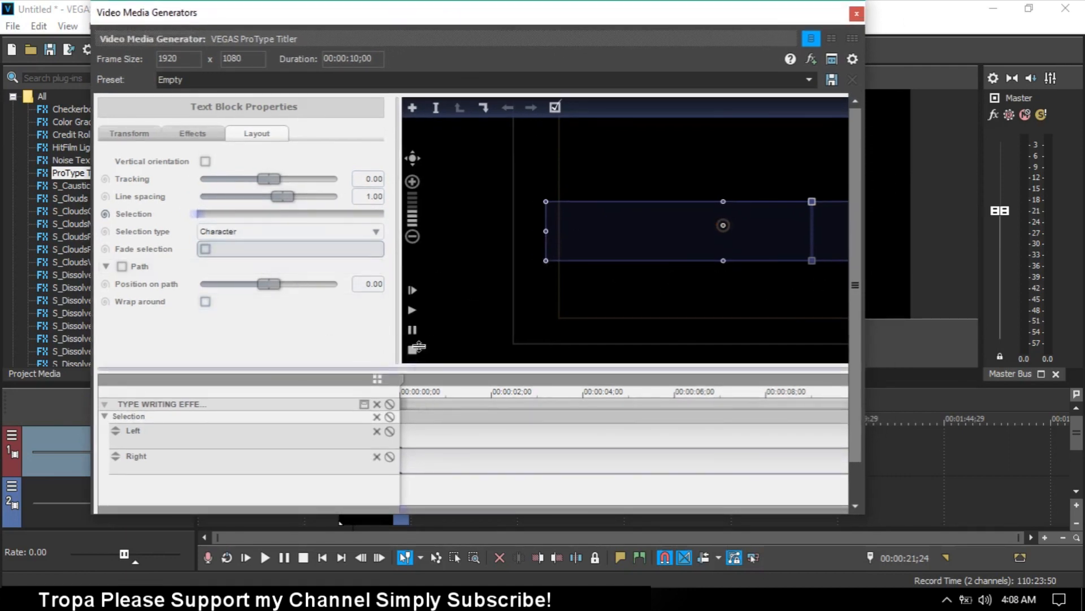
{"action": "mouse_move", "coordinate": [413, 329]}
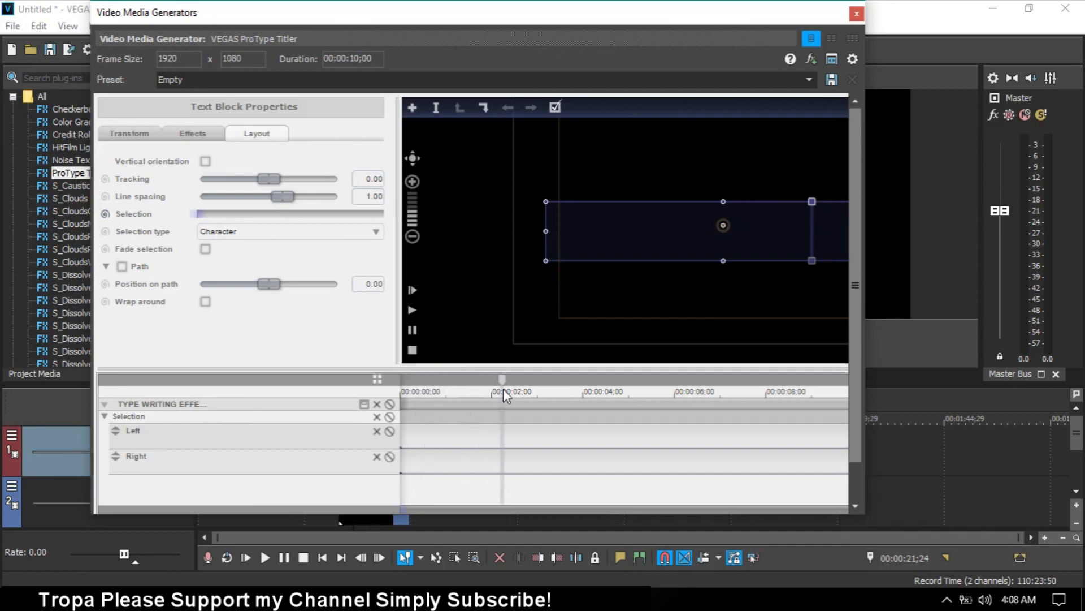
{"action": "mouse_move", "coordinate": [508, 456]}
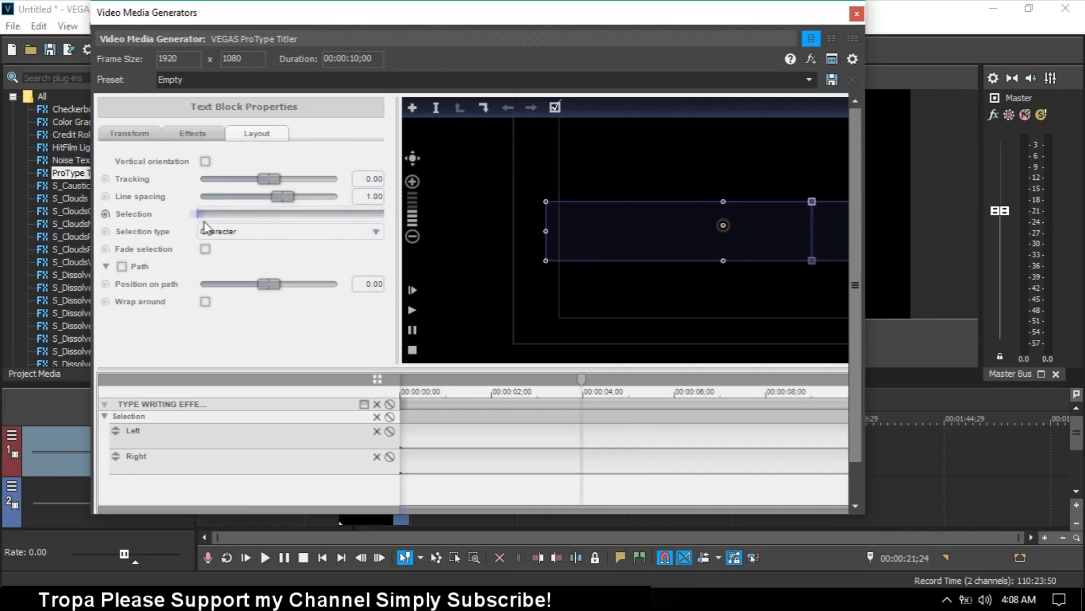
{"action": "mouse_move", "coordinate": [299, 222]}
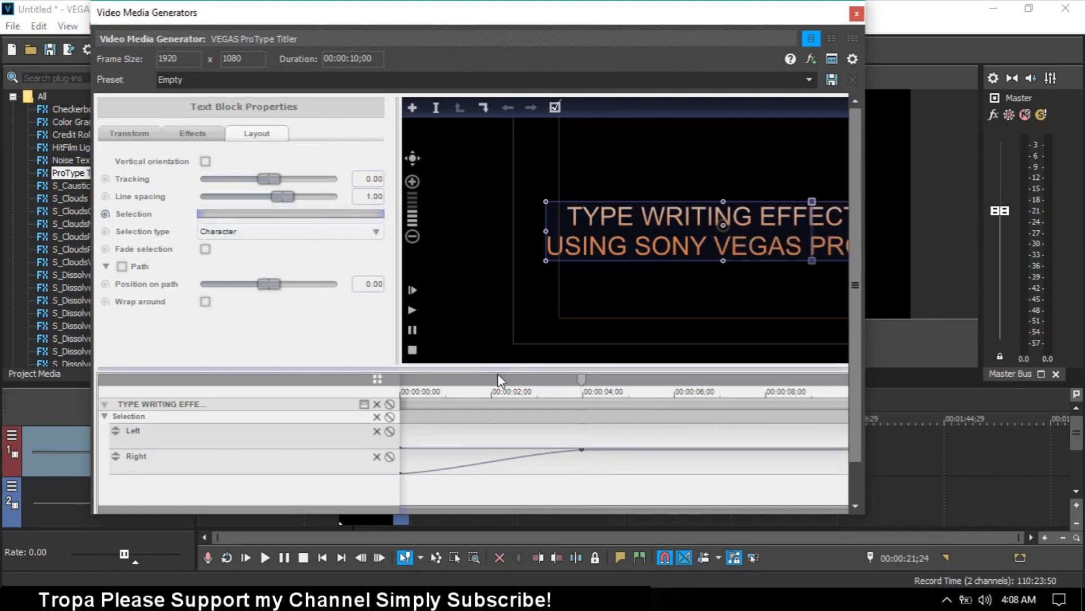
Scrub to about 2 seconds to check the partial character reveal.
{"action": "left_click", "coordinate": [509, 380]}
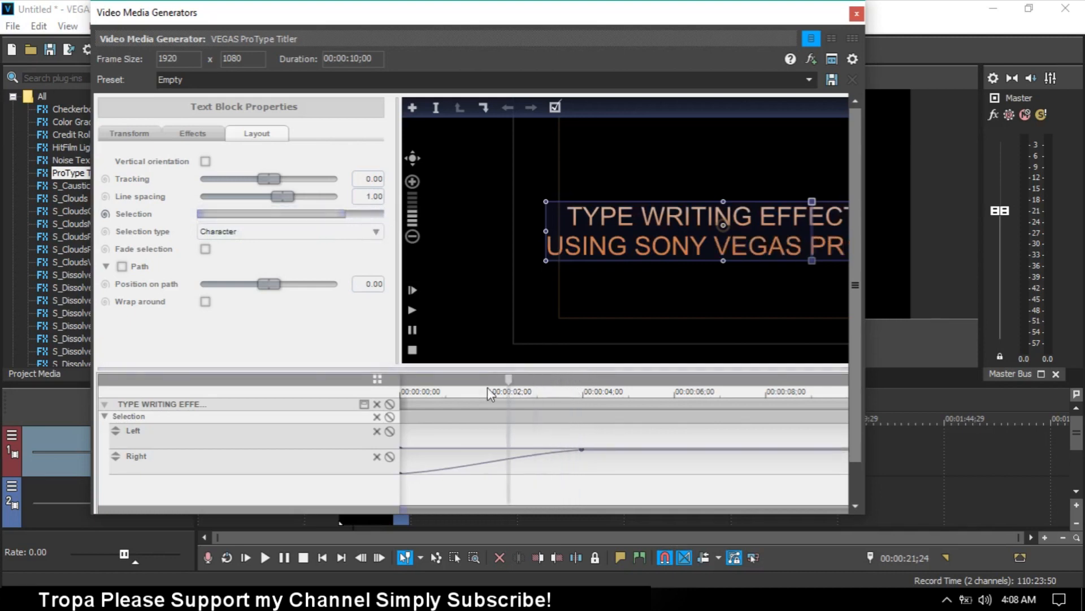
{"action": "left_click", "coordinate": [411, 310]}
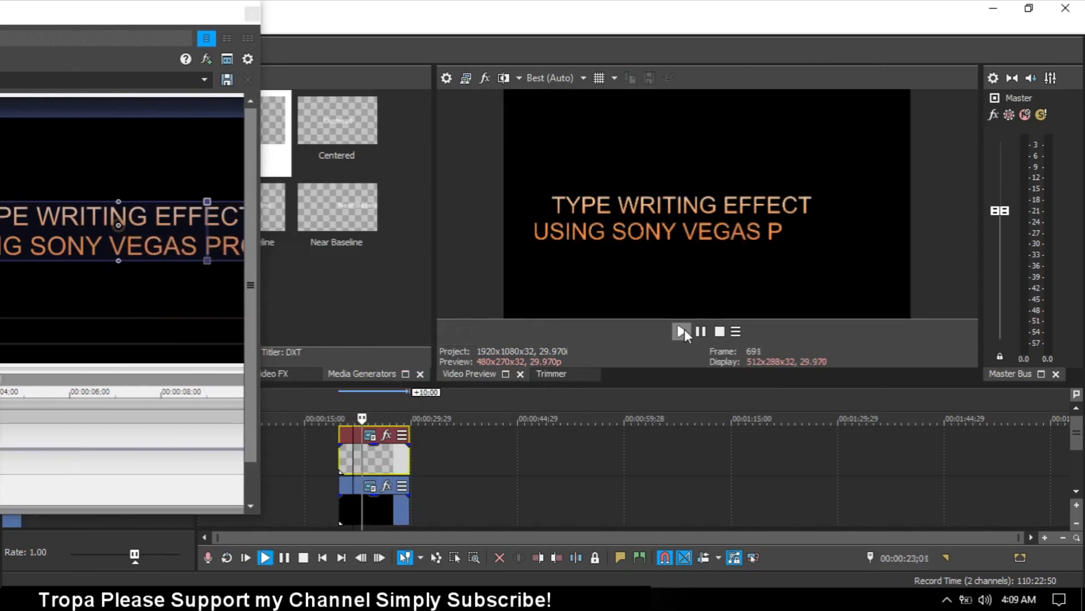
{"action": "mouse_move", "coordinate": [680, 331]}
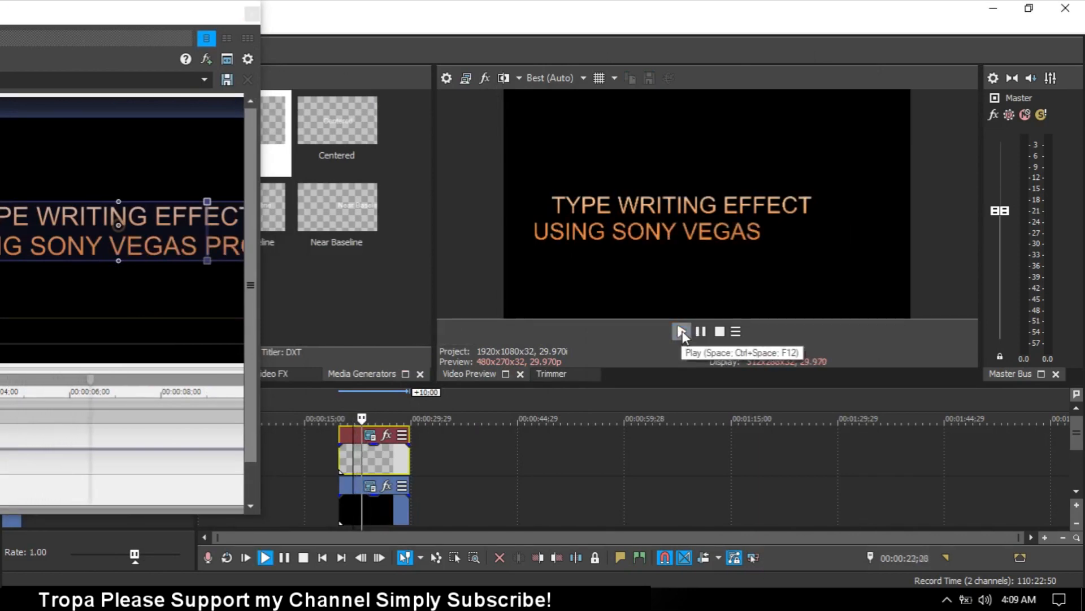
{"action": "left_click", "coordinate": [680, 331]}
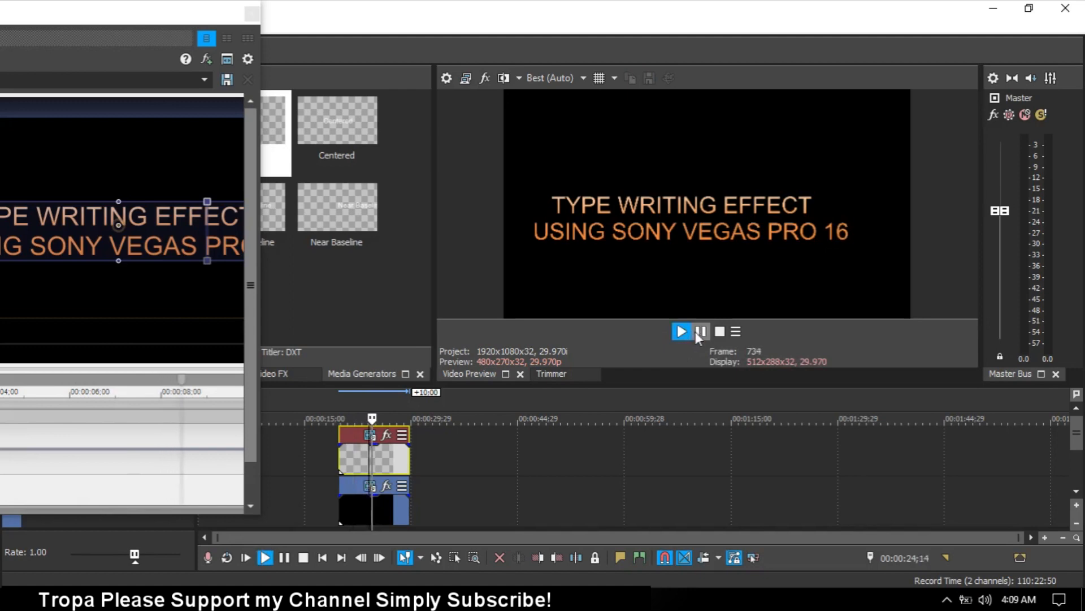
{"action": "left_click", "coordinate": [700, 332]}
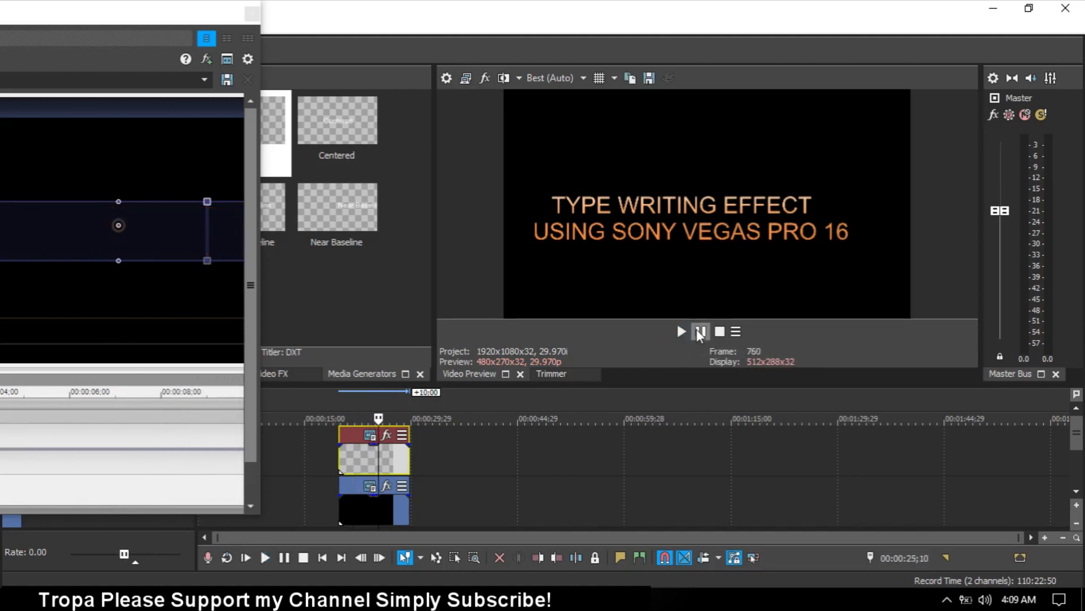
{"action": "left_click", "coordinate": [700, 332]}
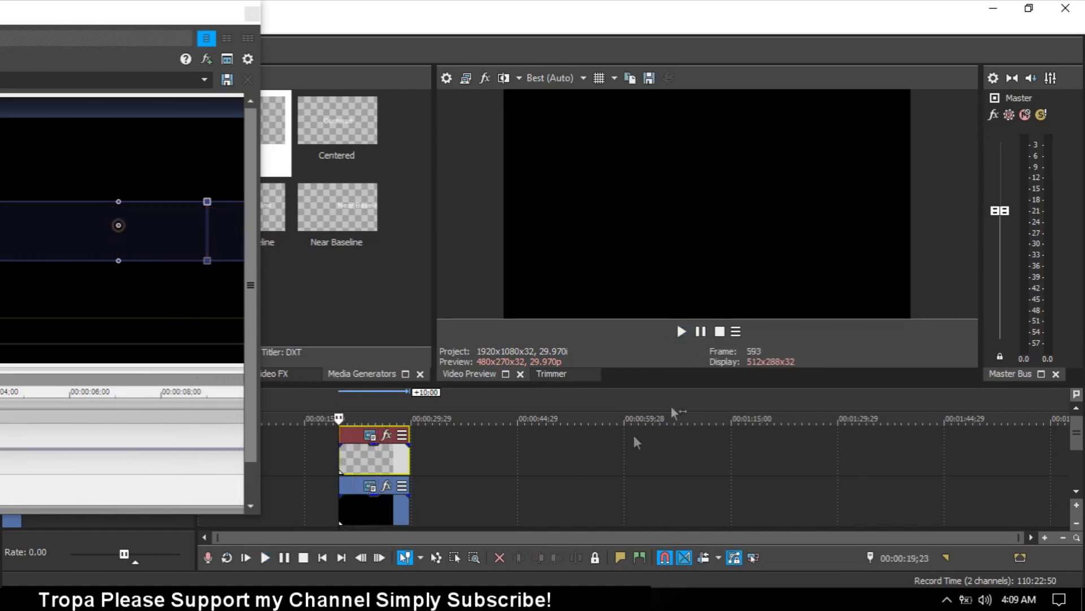
{"action": "left_click", "coordinate": [681, 331]}
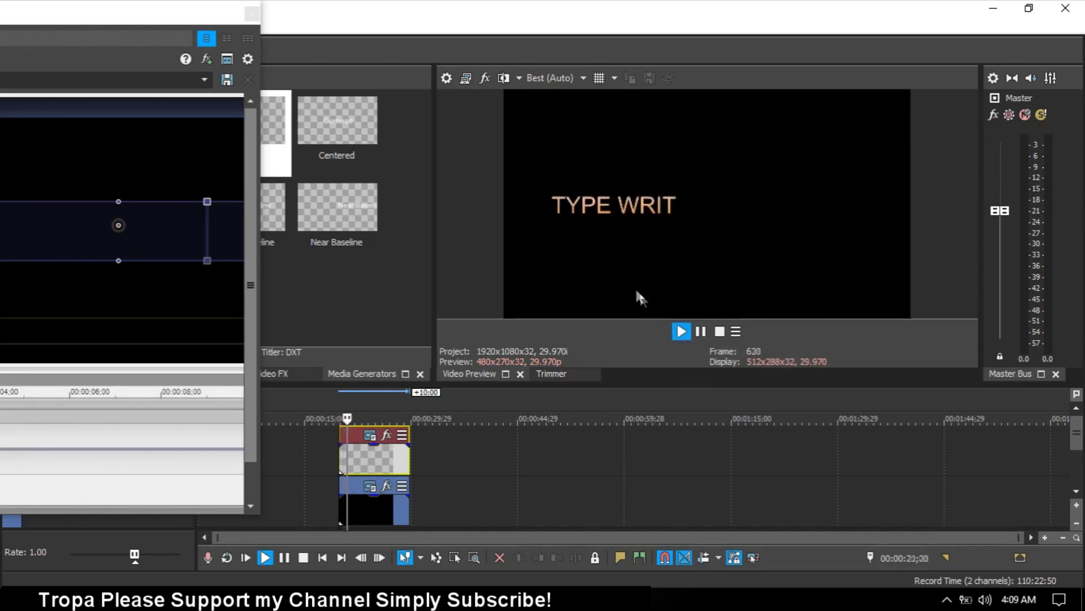
{"action": "left_click", "coordinate": [680, 331]}
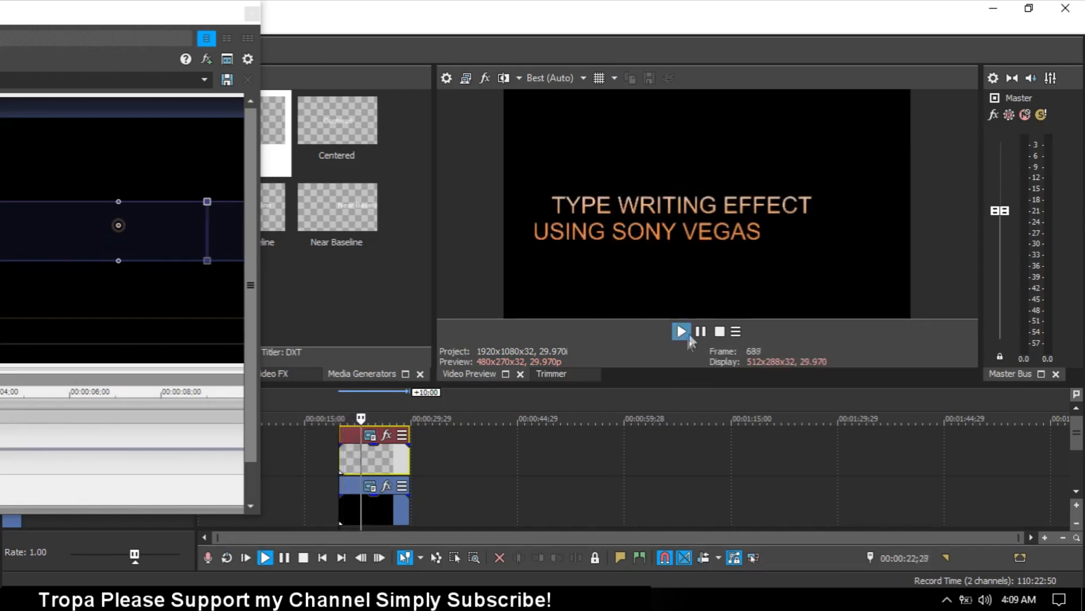
{"action": "left_click", "coordinate": [700, 332]}
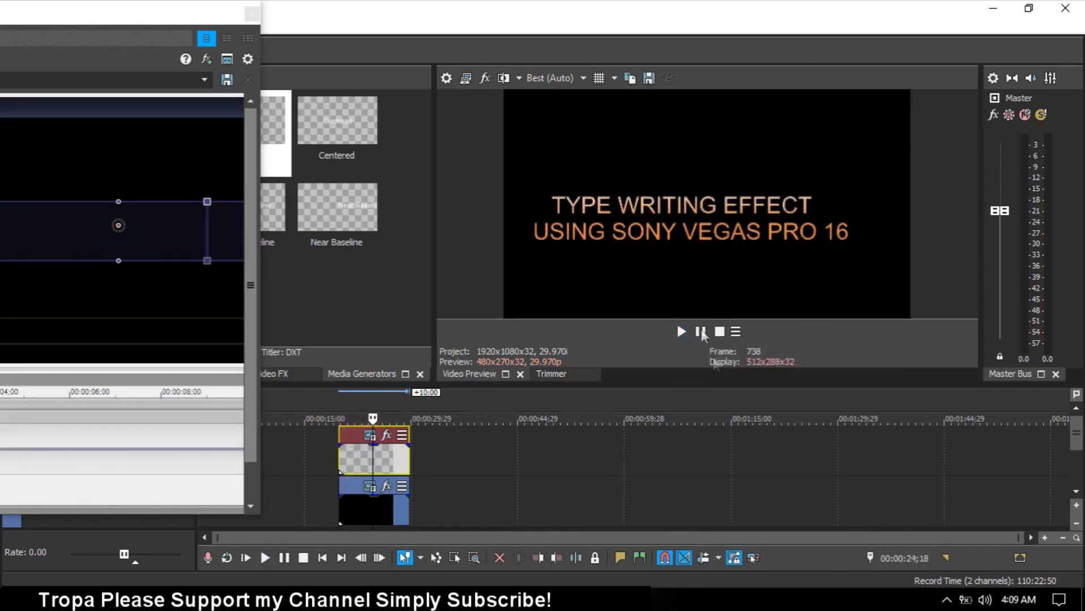